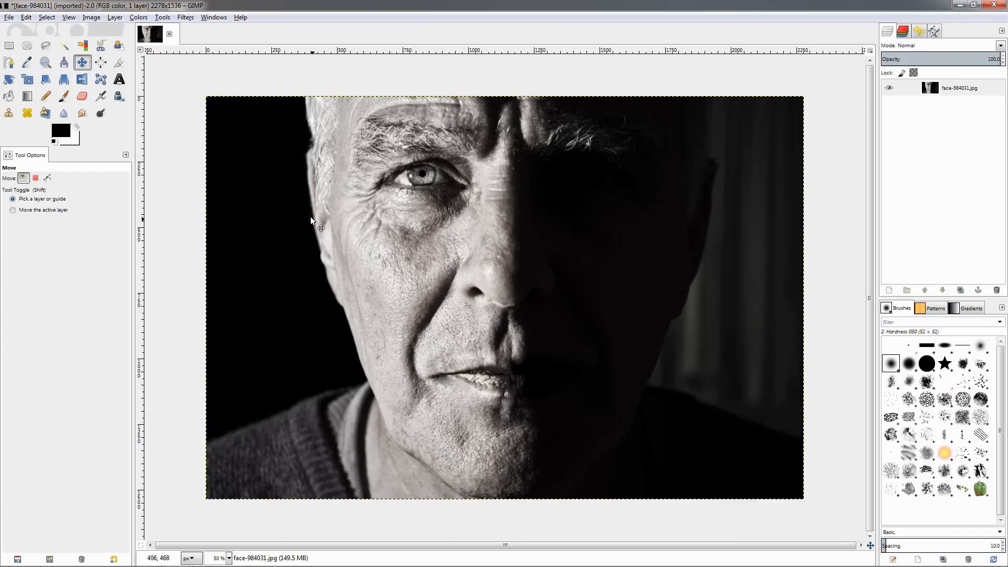
pyautogui.moveTo(428, 251)
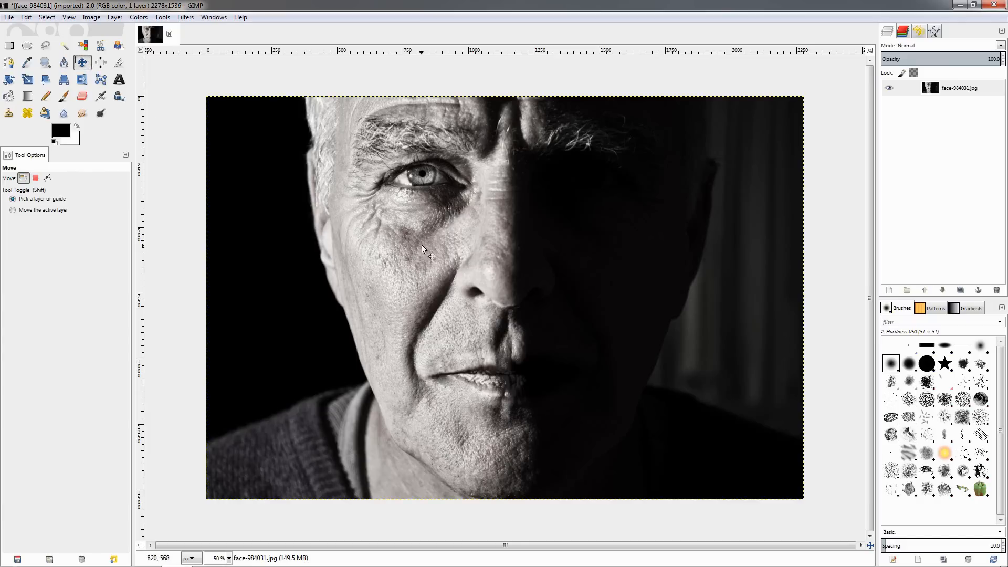
pyautogui.moveTo(439, 265)
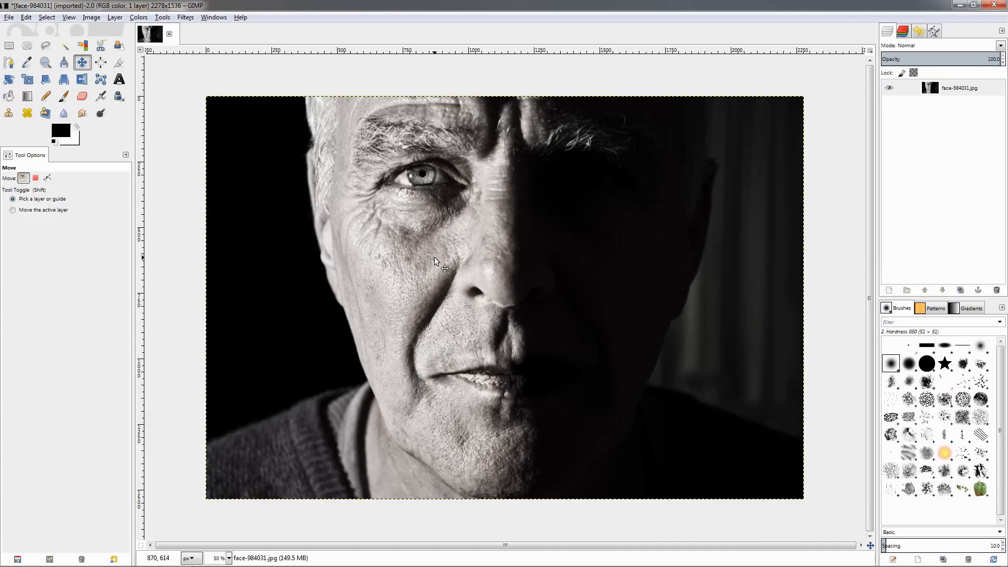
pyautogui.moveTo(430, 263)
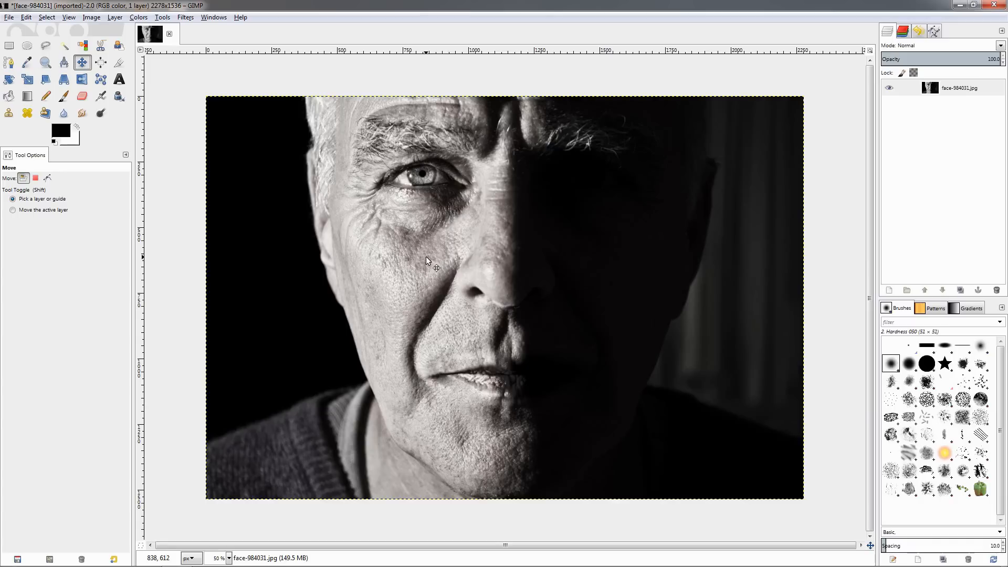
pyautogui.moveTo(411, 270)
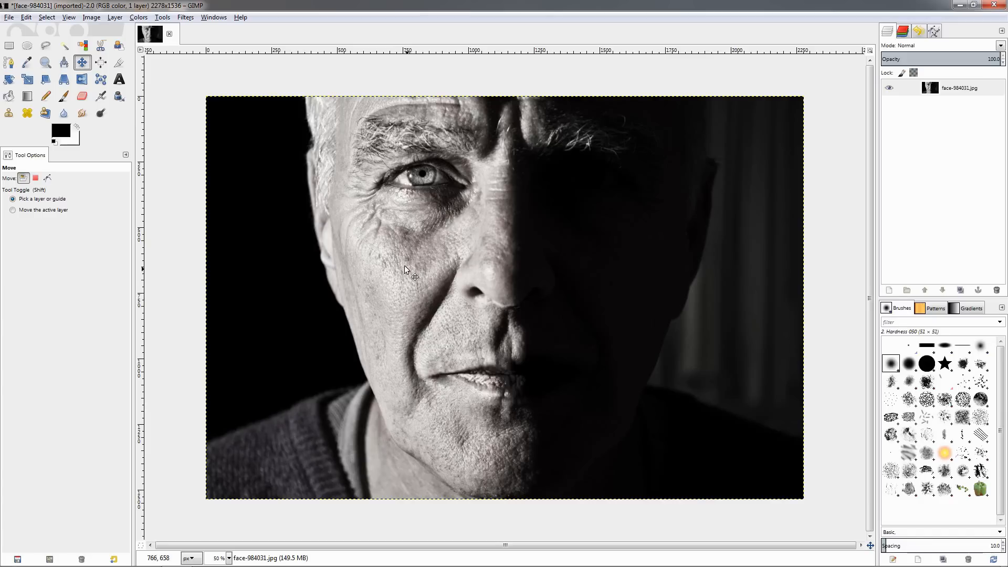
pyautogui.moveTo(408, 273)
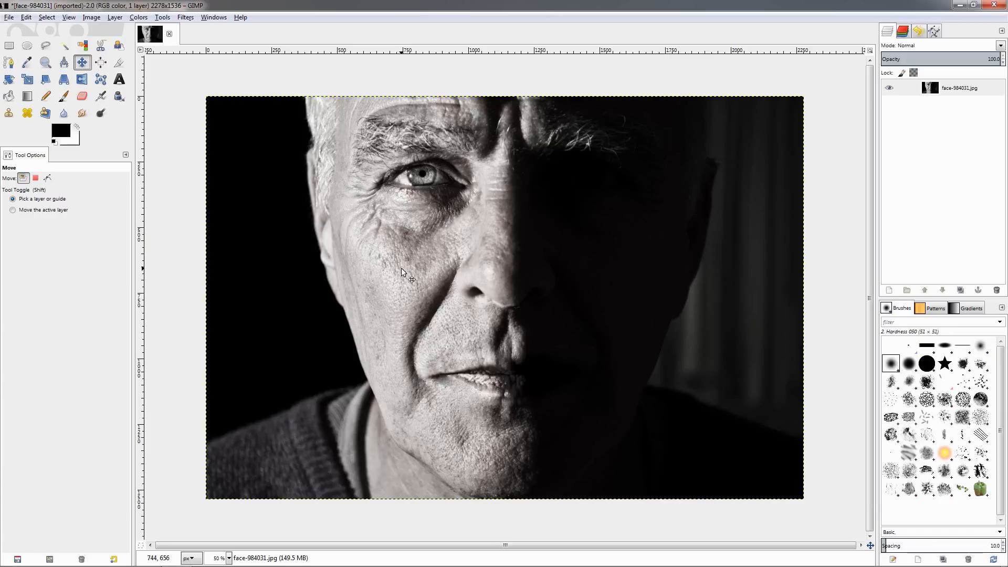
pyautogui.moveTo(411, 257)
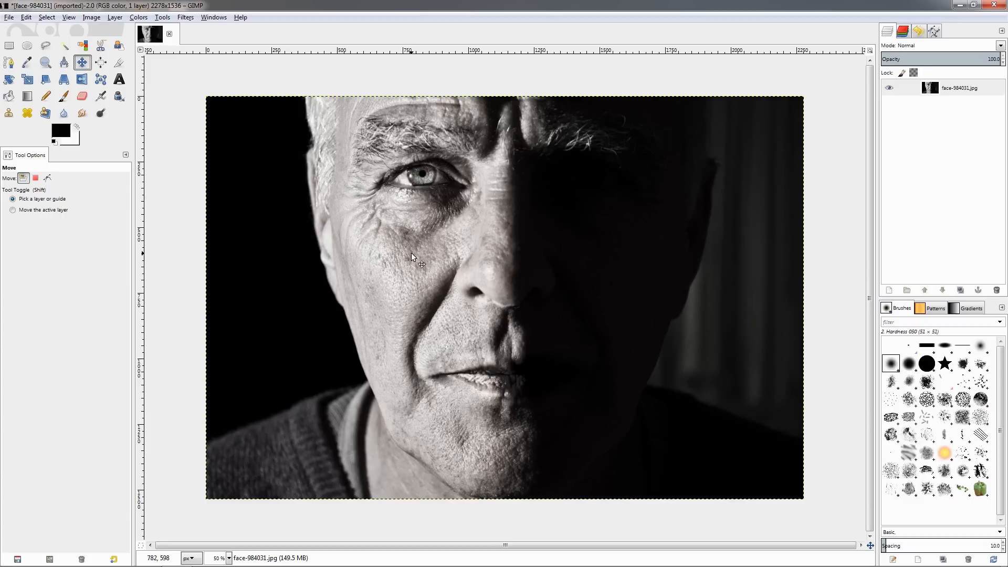
pyautogui.moveTo(413, 261)
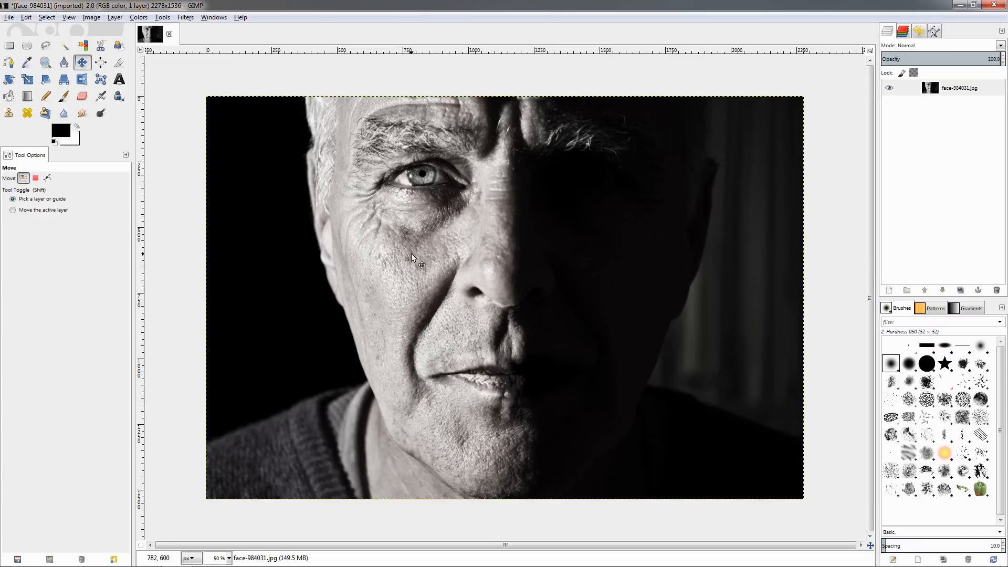
pyautogui.moveTo(424, 273)
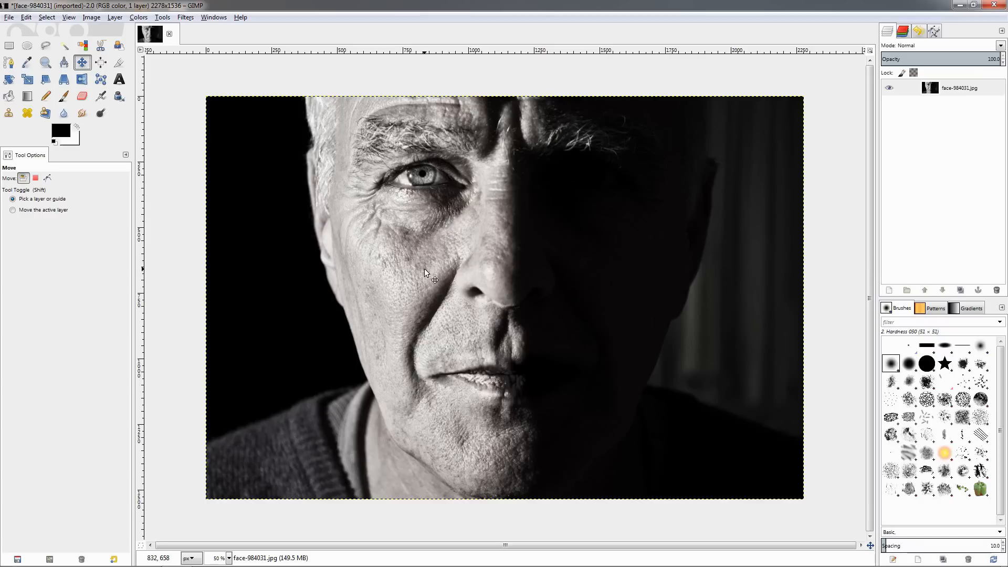
pyautogui.moveTo(436, 283)
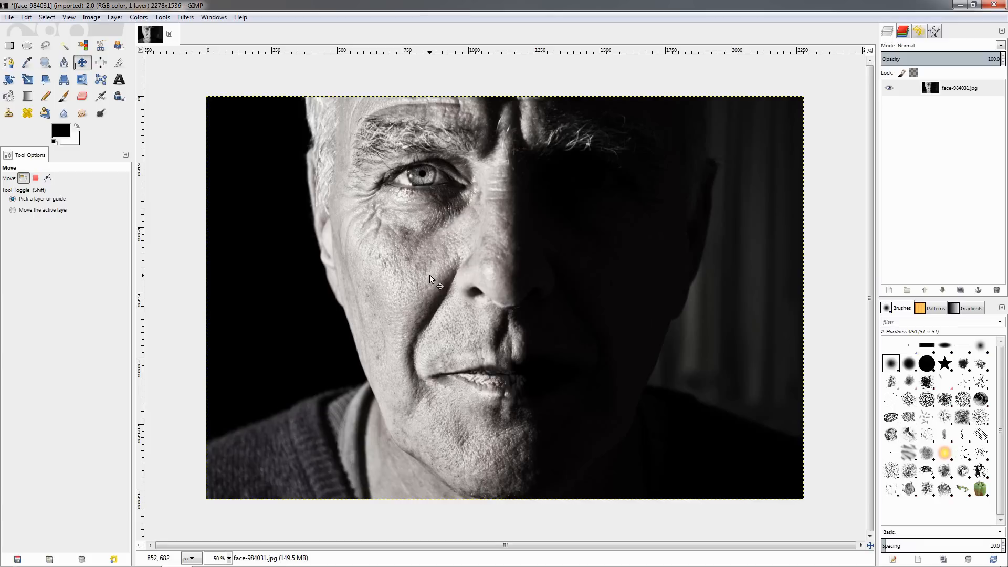
pyautogui.moveTo(909, 282)
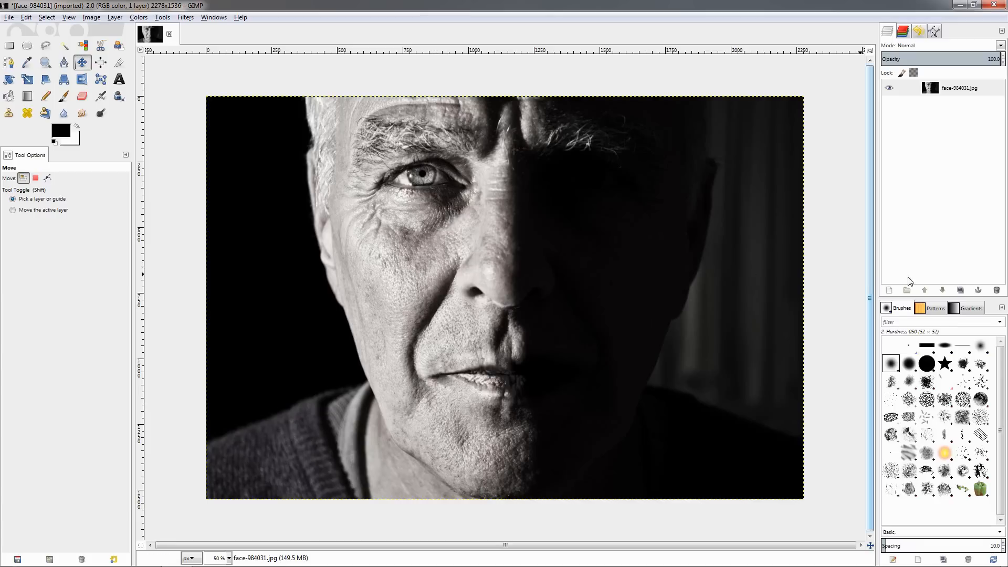
pyautogui.moveTo(961, 290)
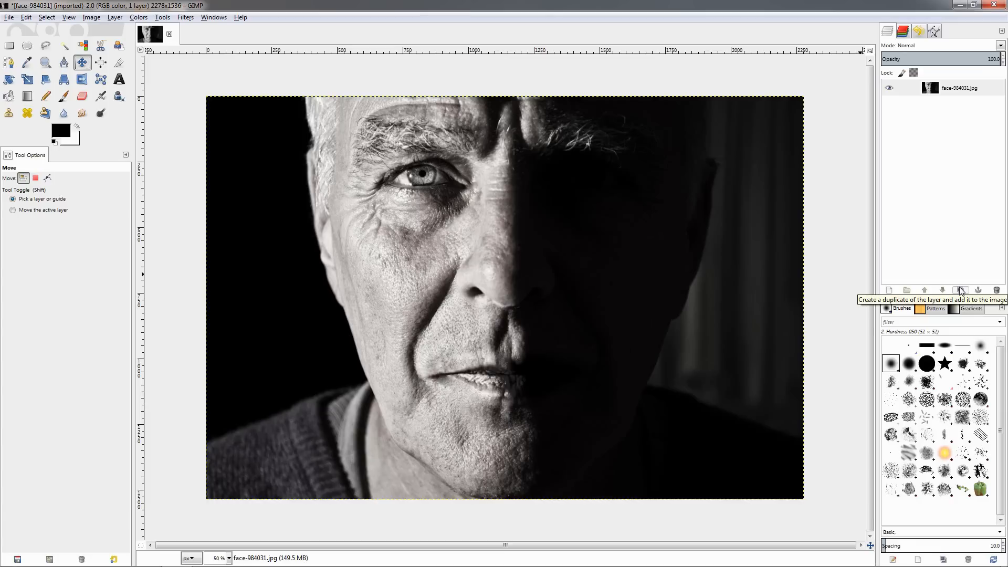
# - Duplicate the portrait layer and make the copy the active layer
pyautogui.click(961, 291)
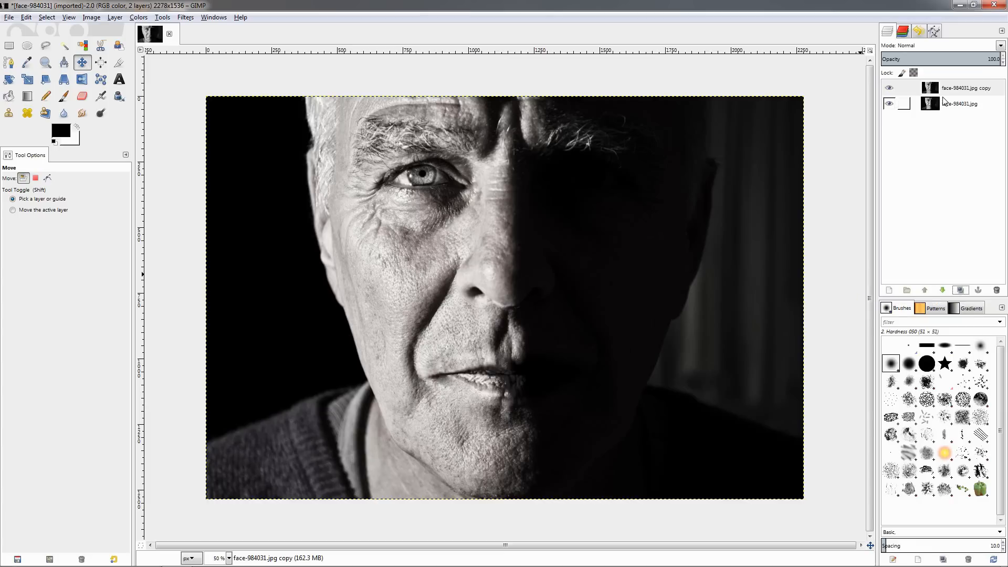
pyautogui.click(889, 103)
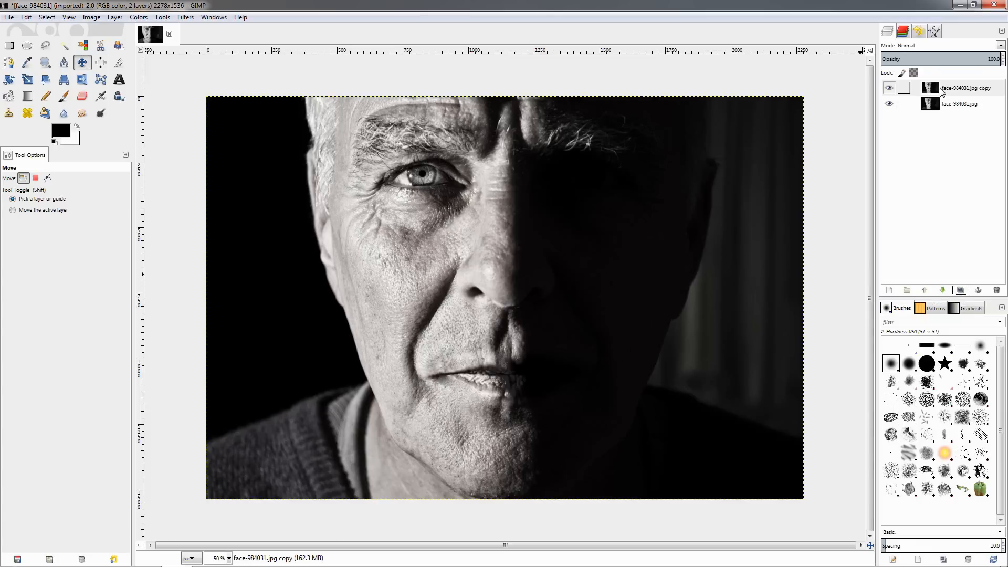
pyautogui.click(964, 88)
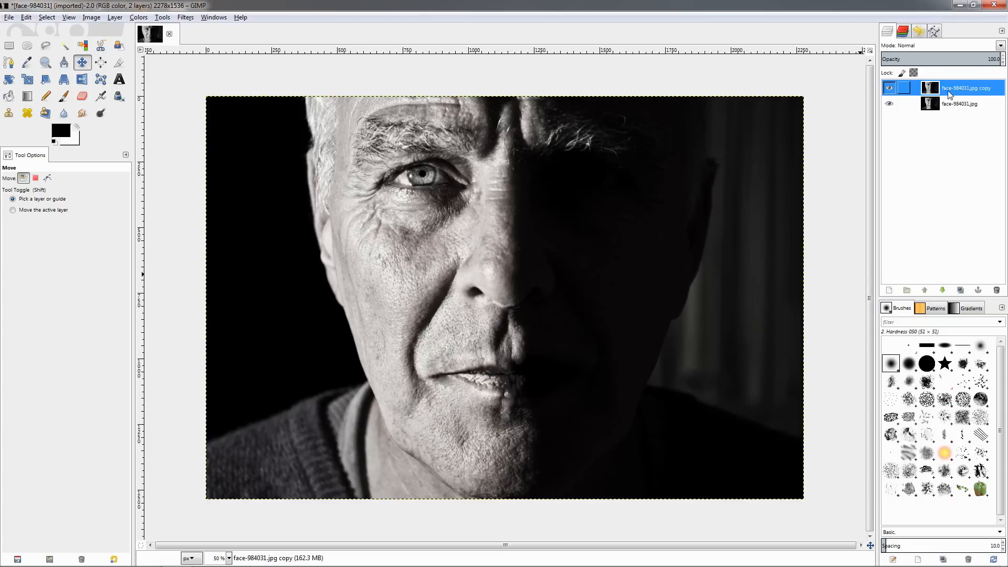
# - Reset colours to black foreground and fill the copied layer with solid black
pyautogui.click(26, 17)
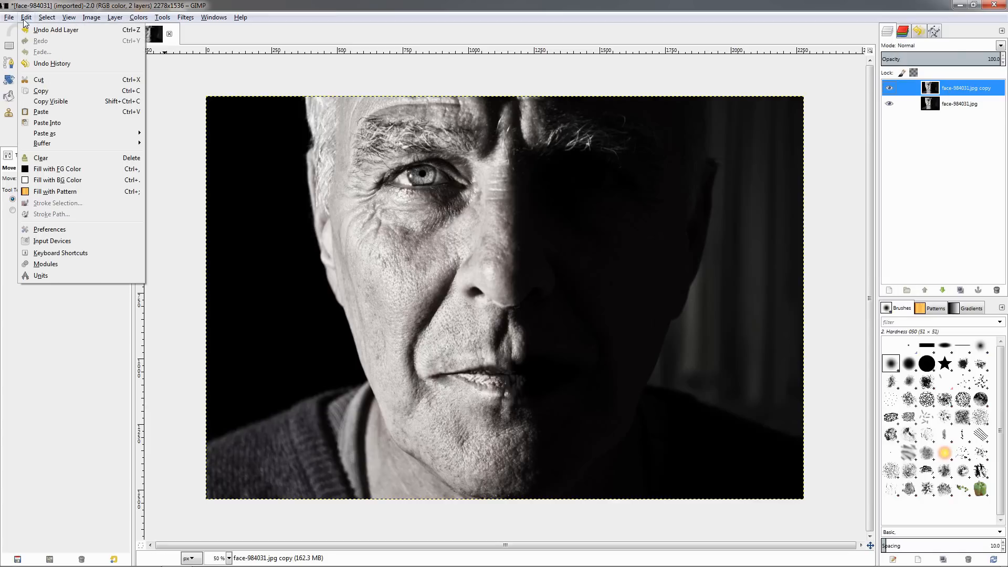
pyautogui.moveTo(57, 168)
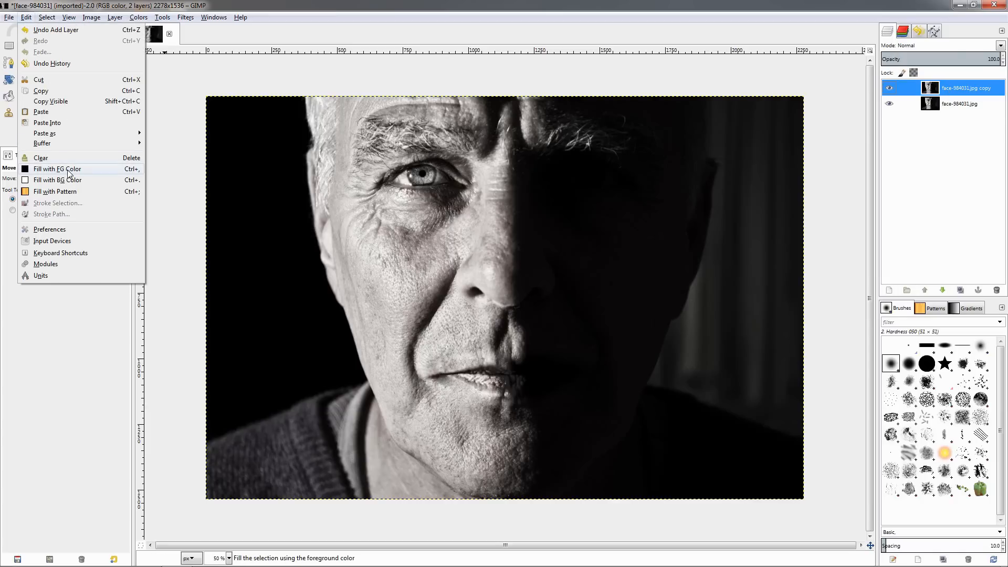
pyautogui.moveTo(121, 176)
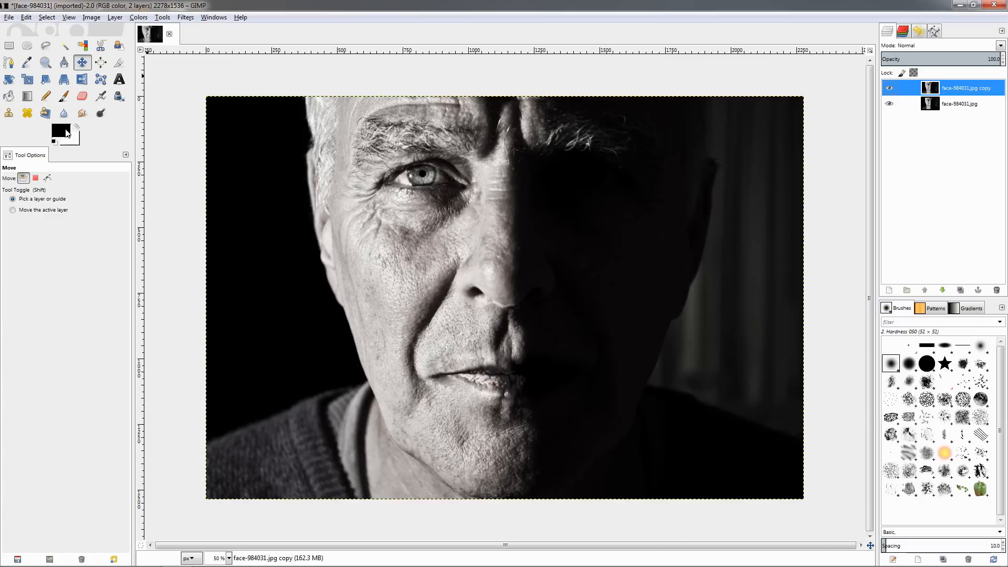
pyautogui.moveTo(61, 134)
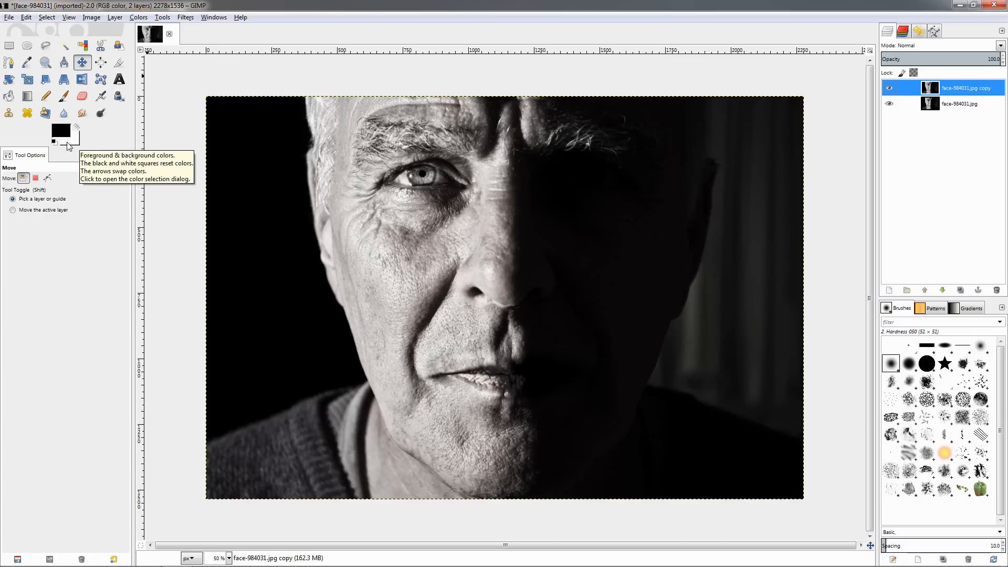
pyautogui.click(60, 130)
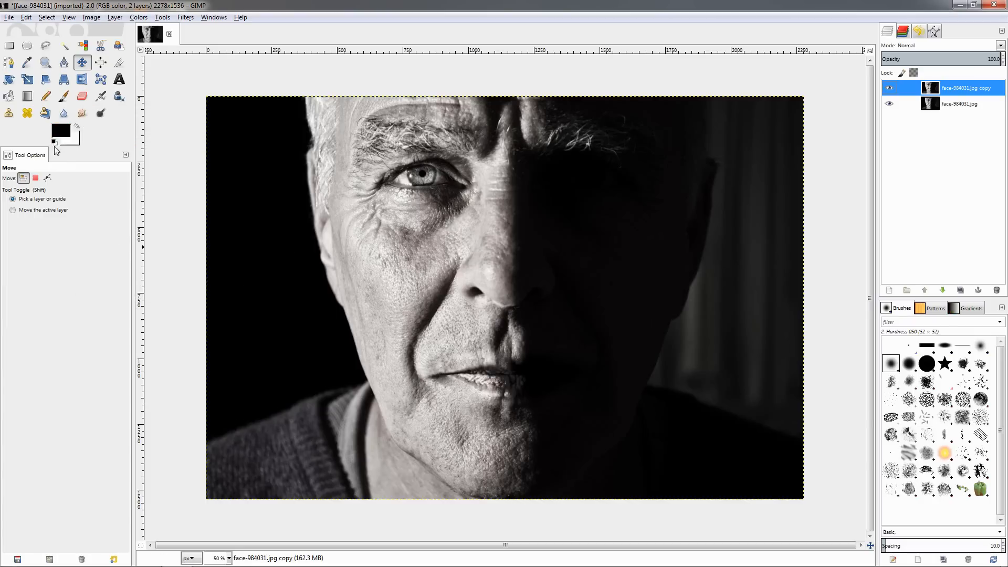
pyautogui.click(25, 17)
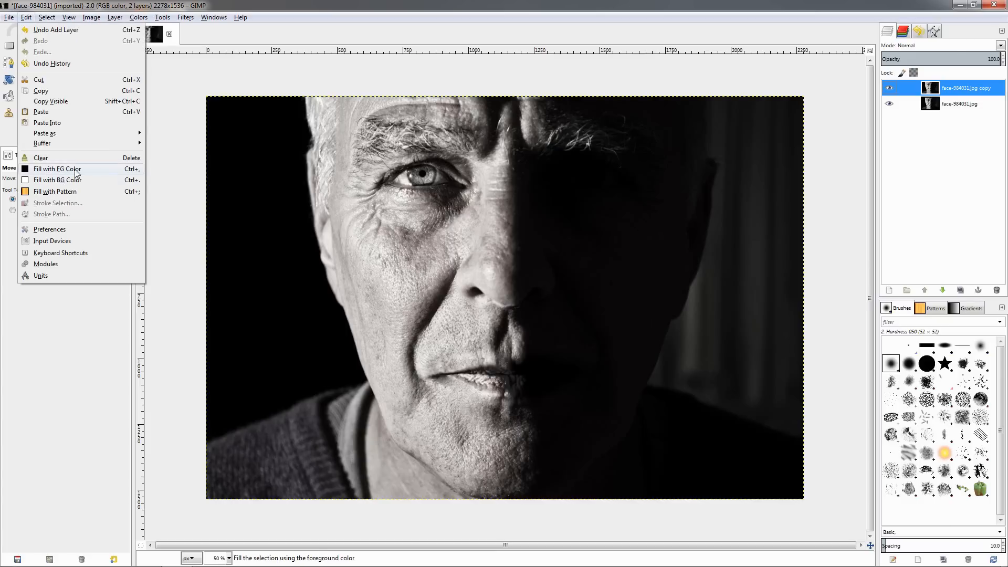
pyautogui.click(57, 168)
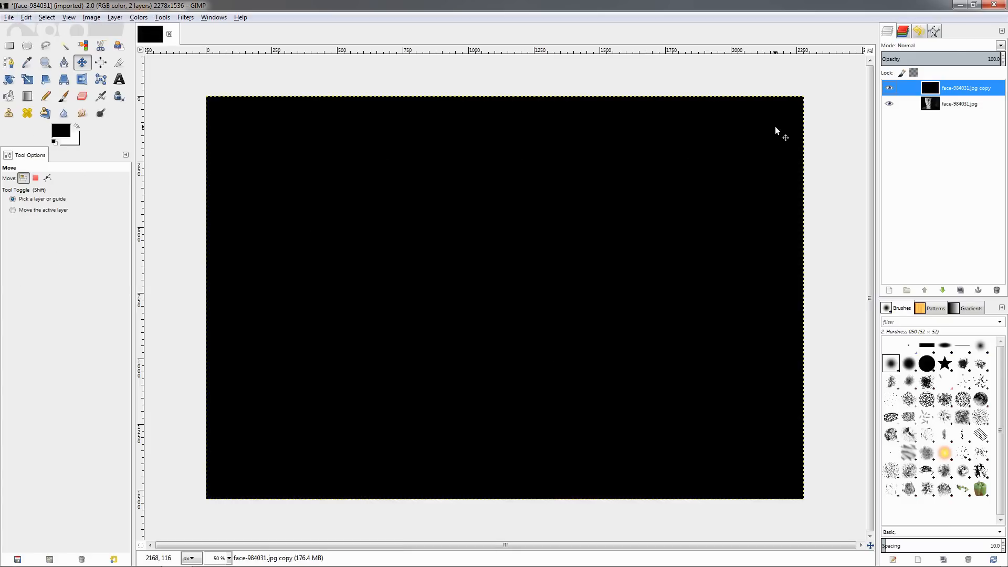
pyautogui.moveTo(615, 139)
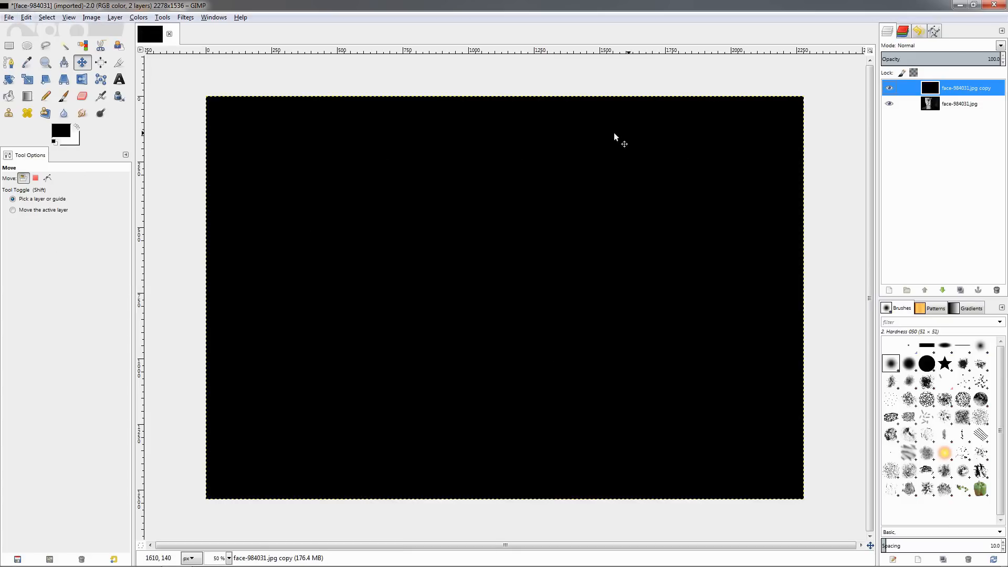
# - Switch to the Text tool to add text over the black layer
pyautogui.click(118, 79)
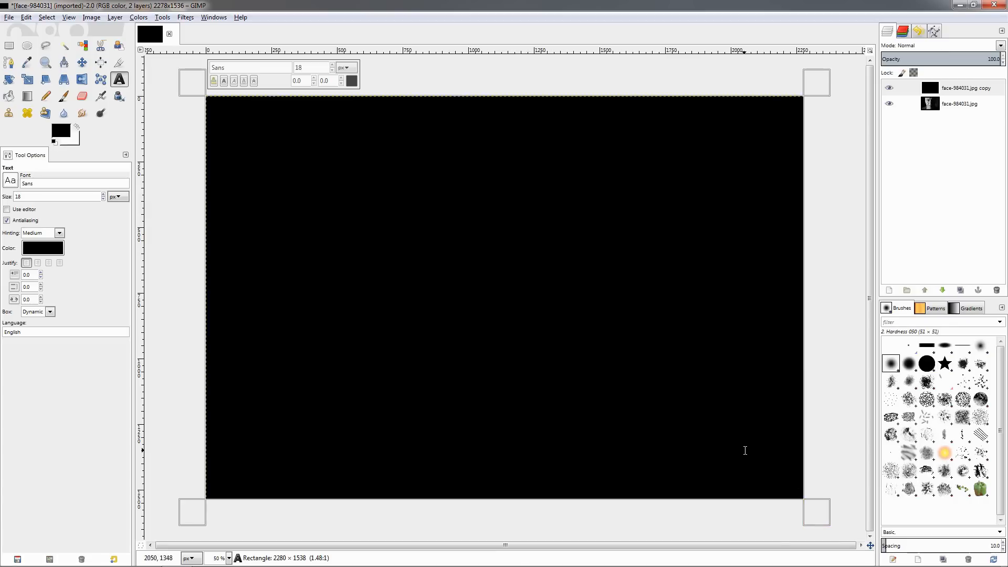
pyautogui.moveTo(789, 485)
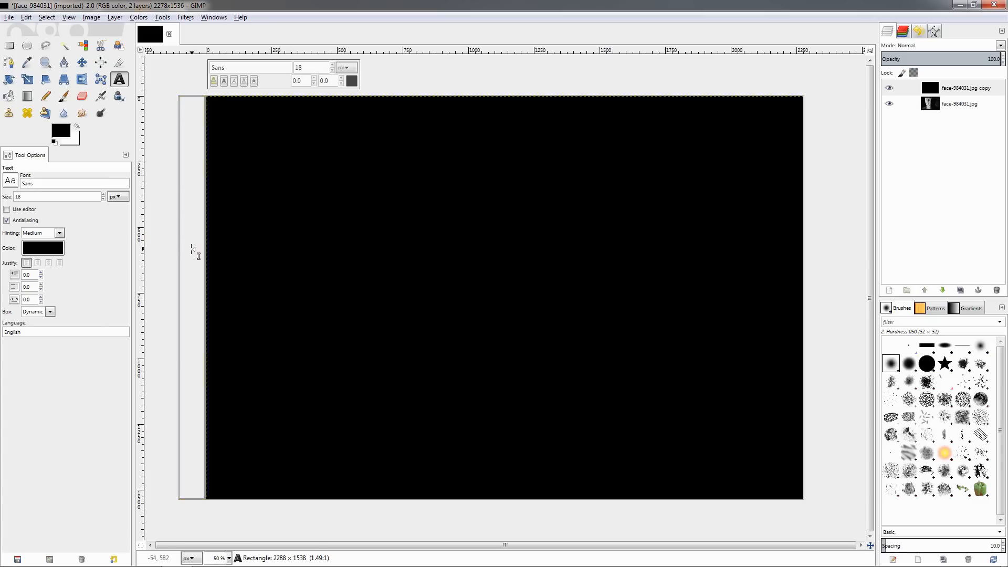
pyautogui.moveTo(199, 252)
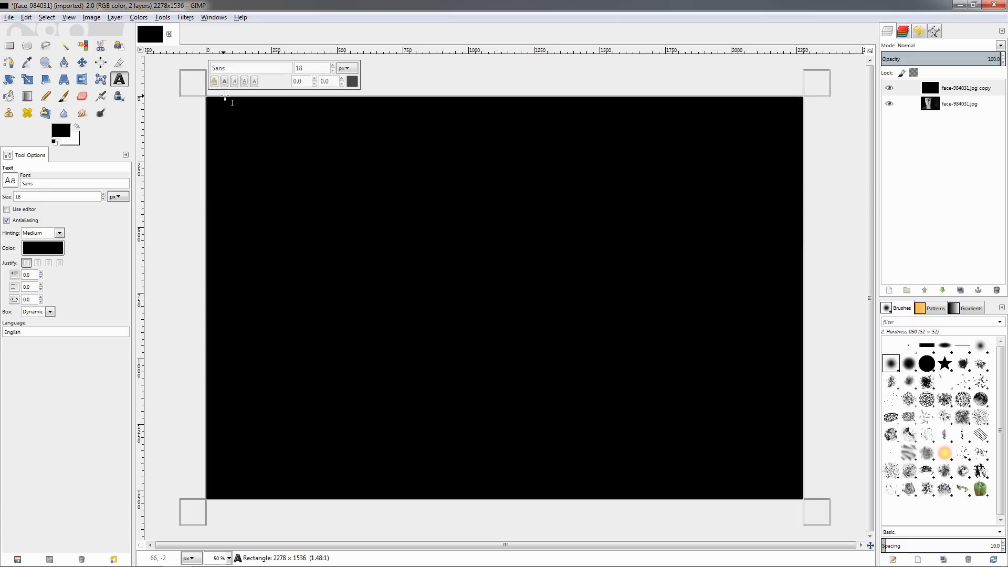
pyautogui.moveTo(768, 494)
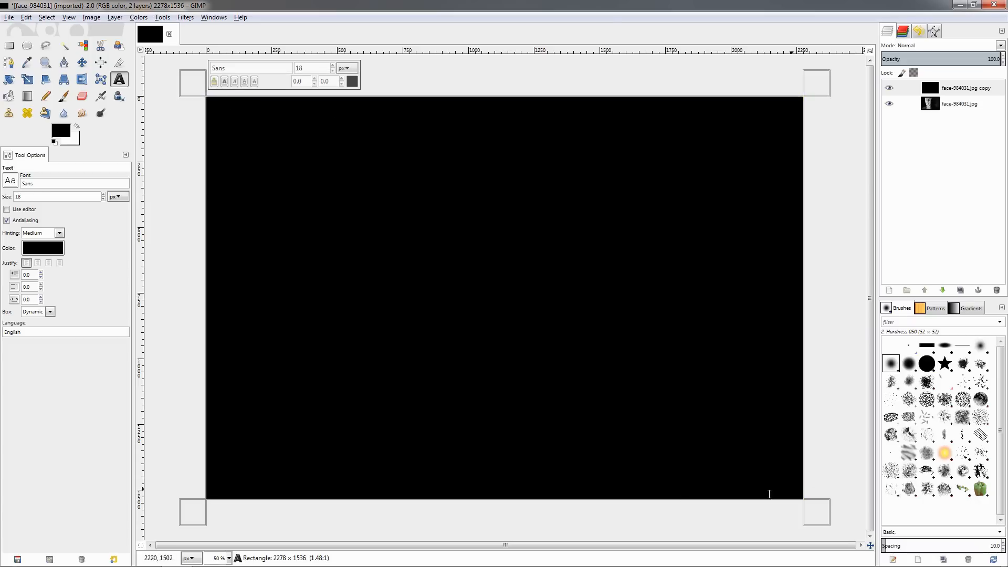
pyautogui.moveTo(411, 281)
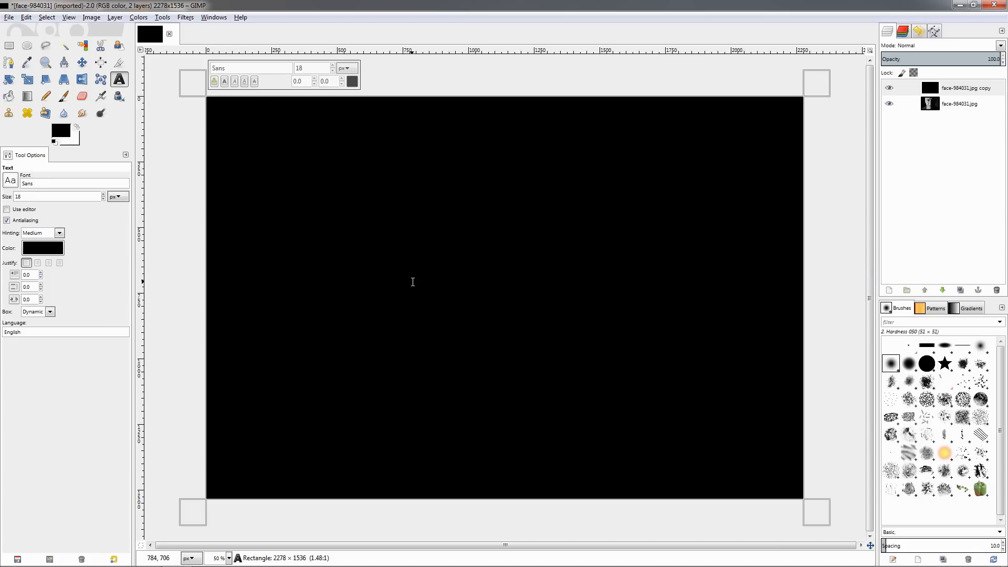
pyautogui.moveTo(424, 297)
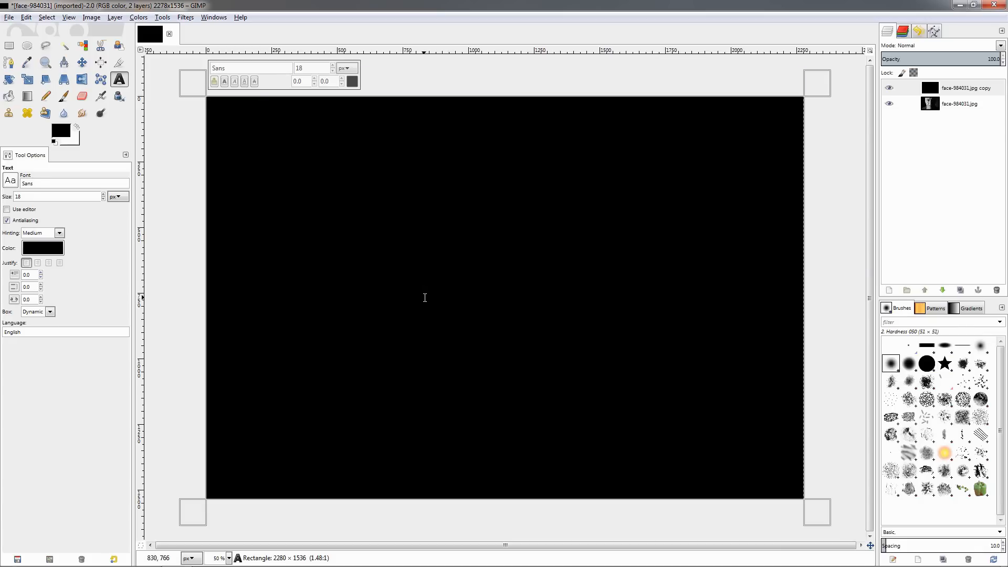
pyautogui.moveTo(266, 120)
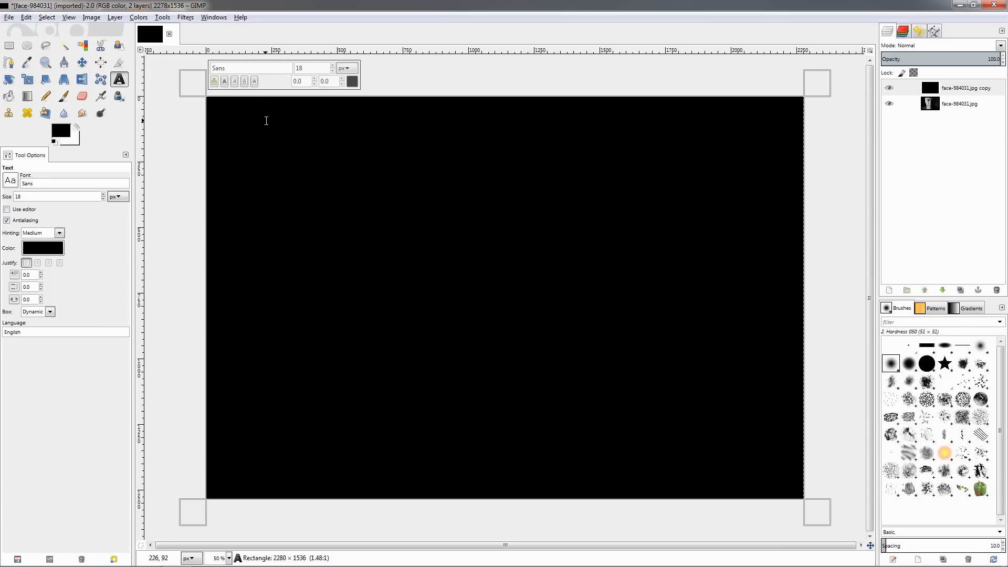
pyautogui.moveTo(239, 113)
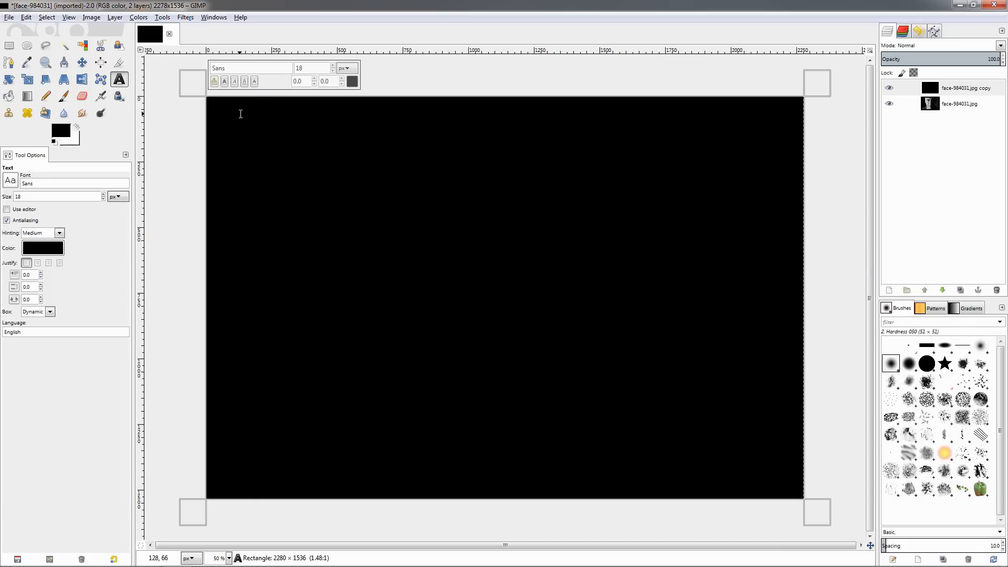
pyautogui.moveTo(689, 144)
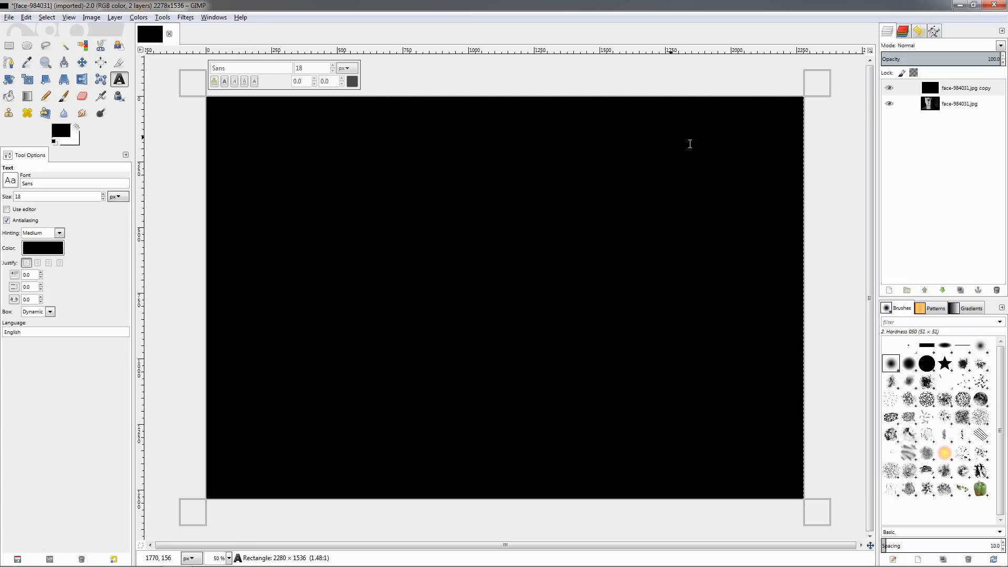
pyautogui.moveTo(317, 209)
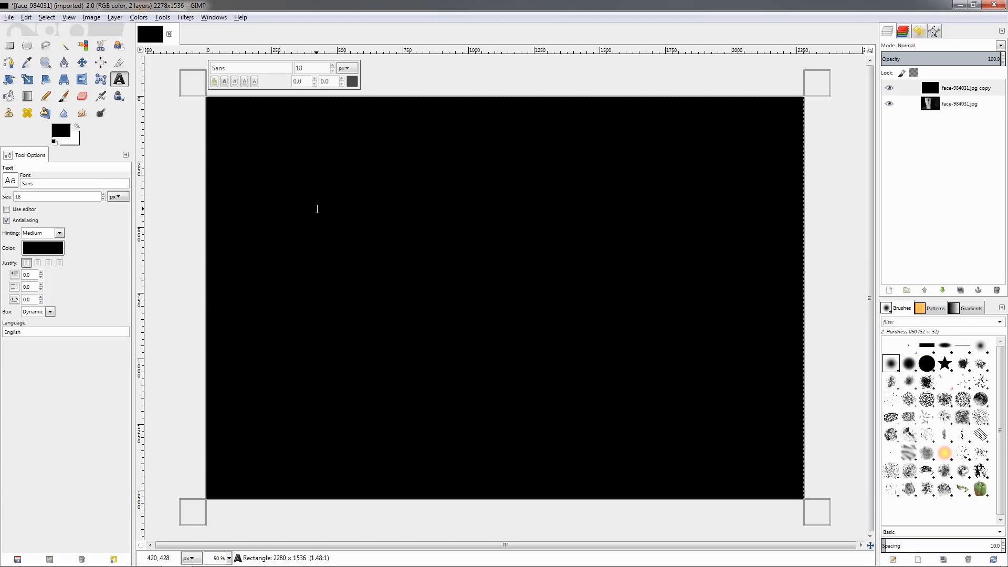
pyautogui.moveTo(294, 165)
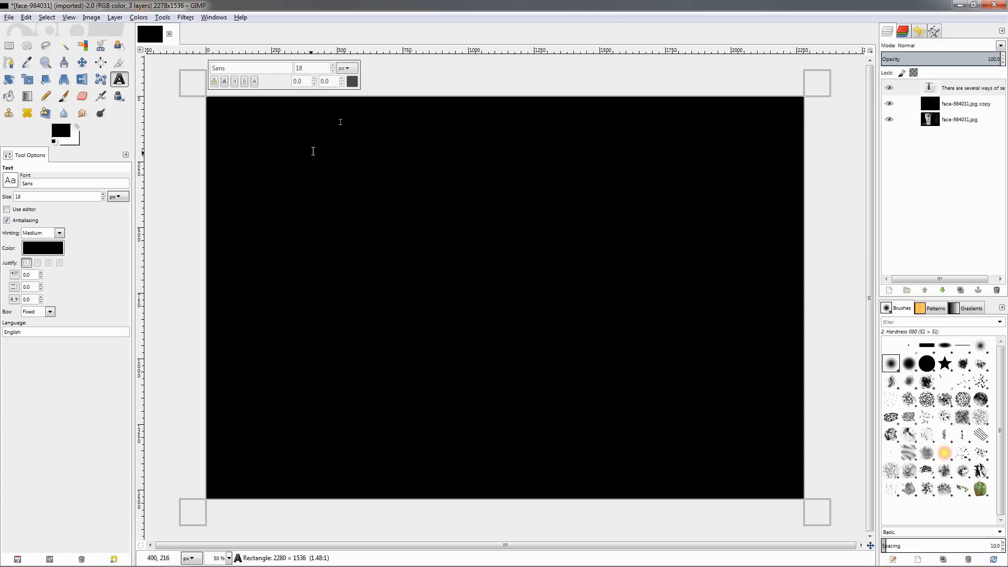
pyautogui.moveTo(339, 125)
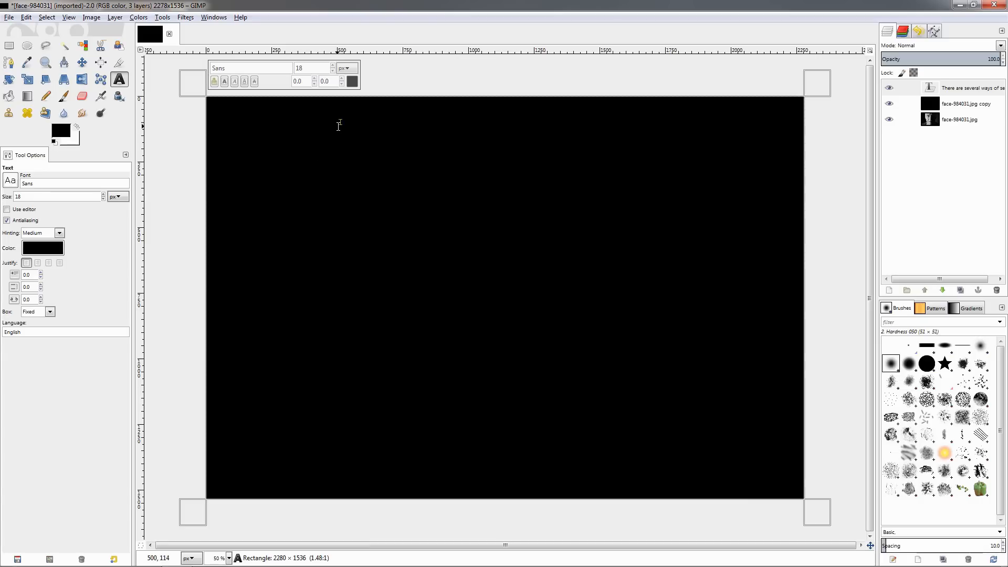
pyautogui.moveTo(361, 153)
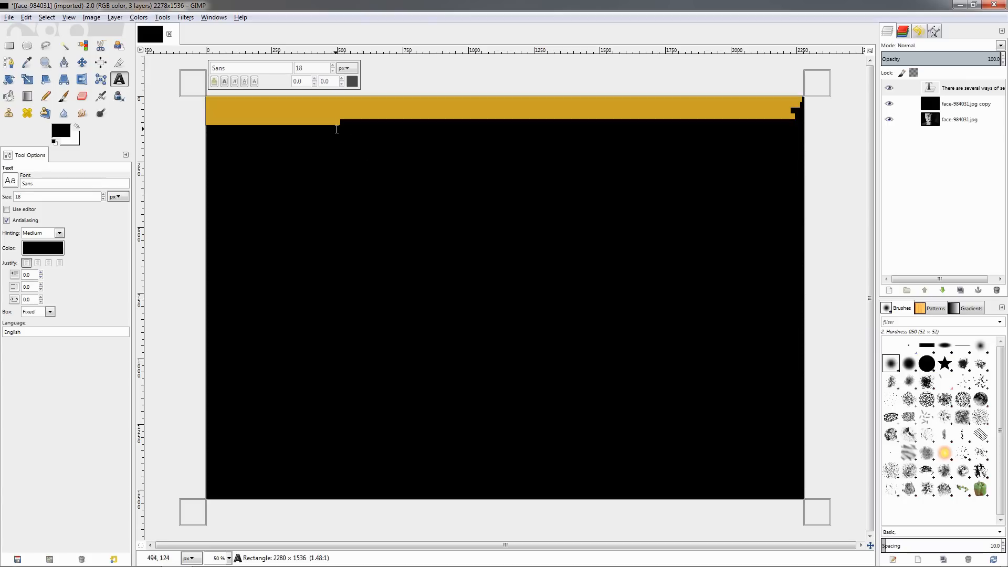
pyautogui.moveTo(326, 117)
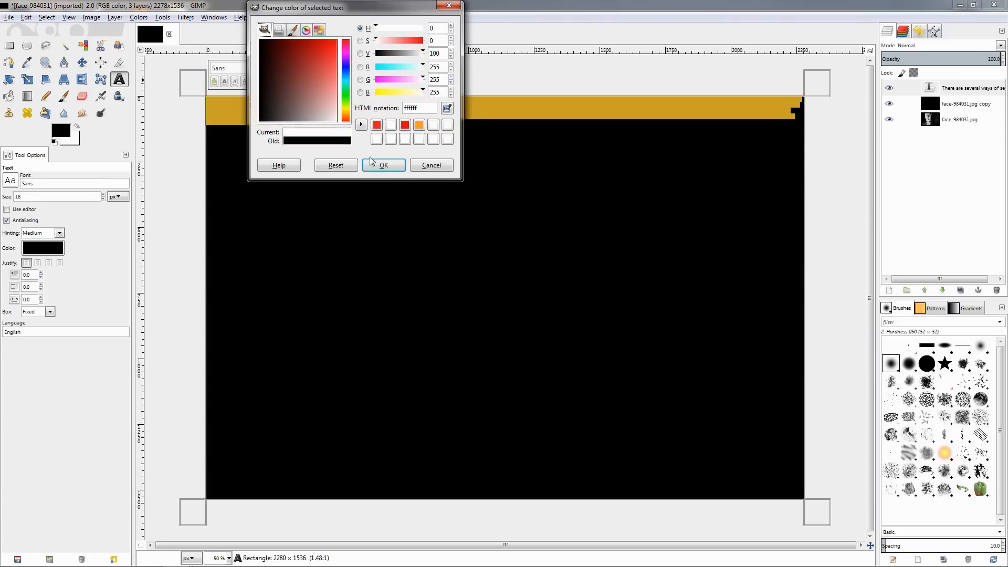
# - Confirm white (ffffff) as the colour of the pasted paragraph text
pyautogui.click(383, 165)
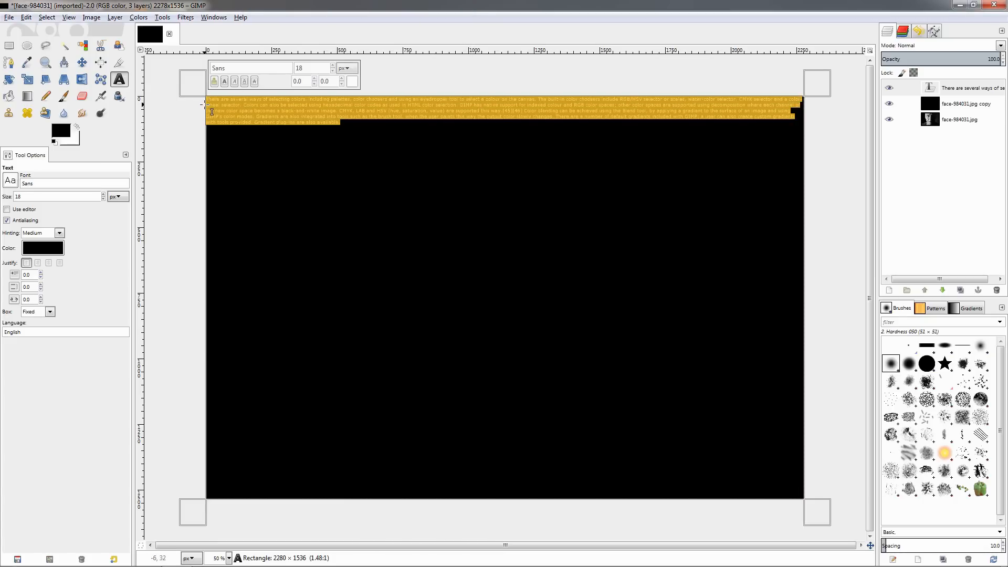
pyautogui.click(360, 124)
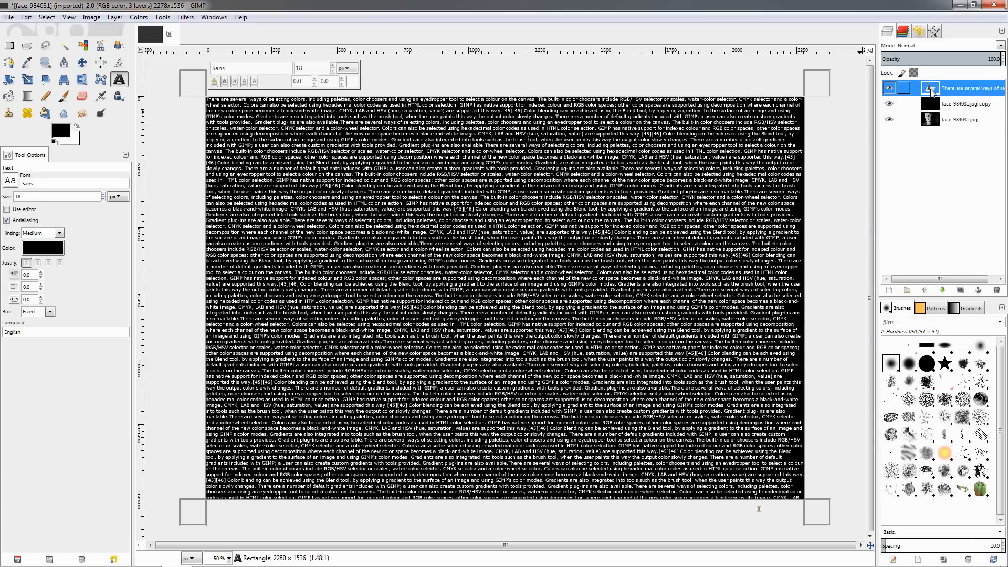
# - Add a fully opaque white layer mask to the text layer
pyautogui.rightClick(931, 89)
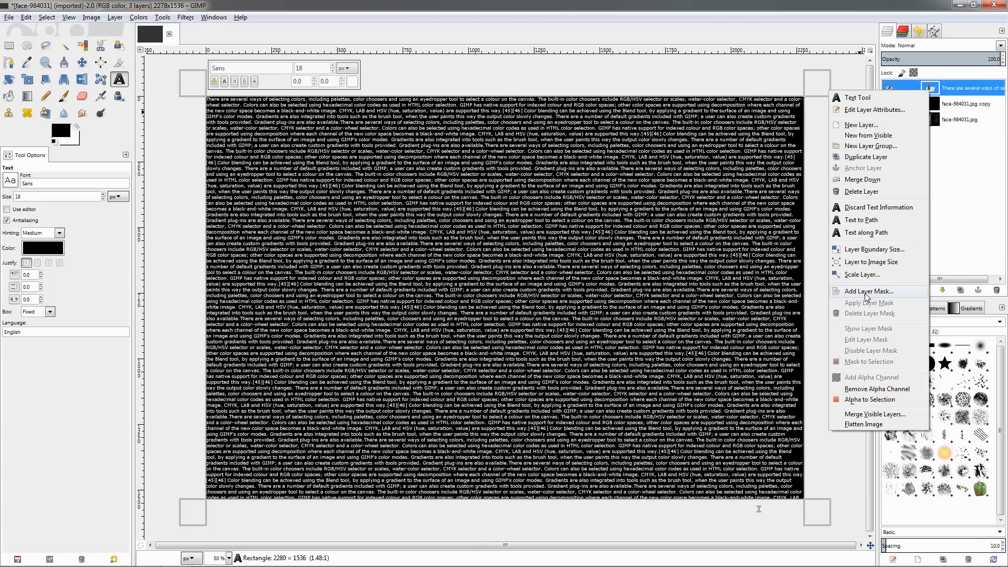
pyautogui.click(868, 291)
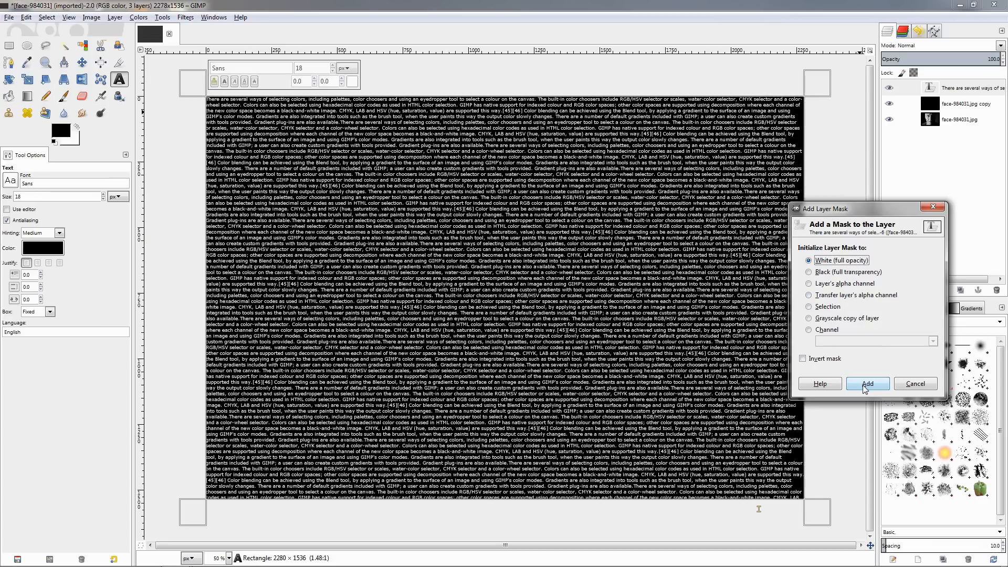
pyautogui.click(867, 383)
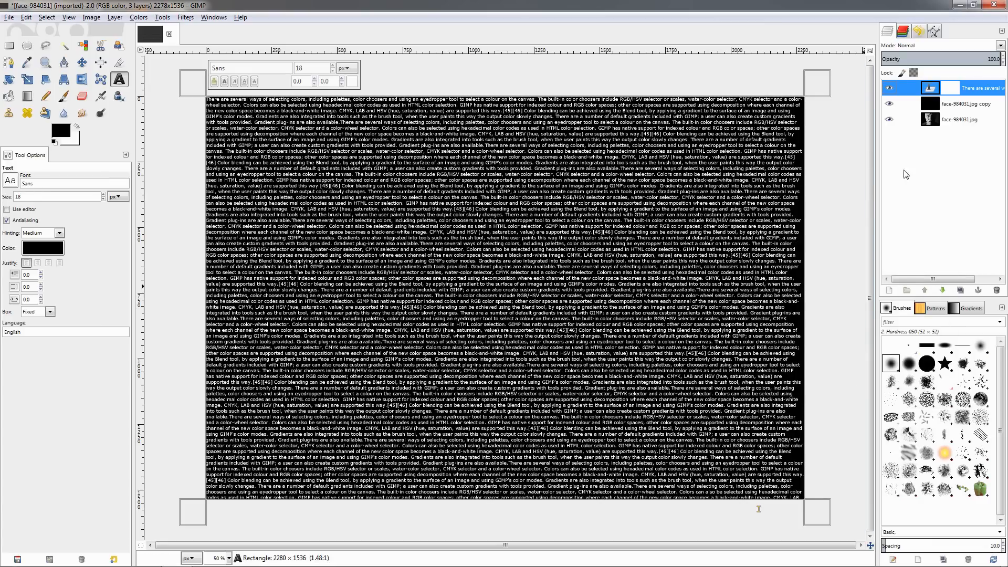
# - Copy the original portrait layer and paste it into the text layer's mask
pyautogui.click(958, 119)
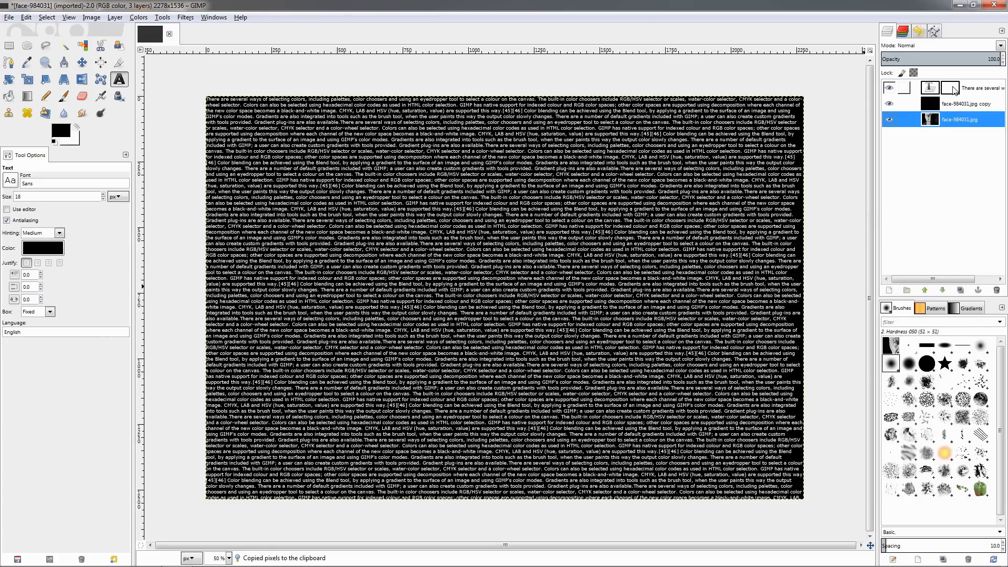
pyautogui.click(957, 88)
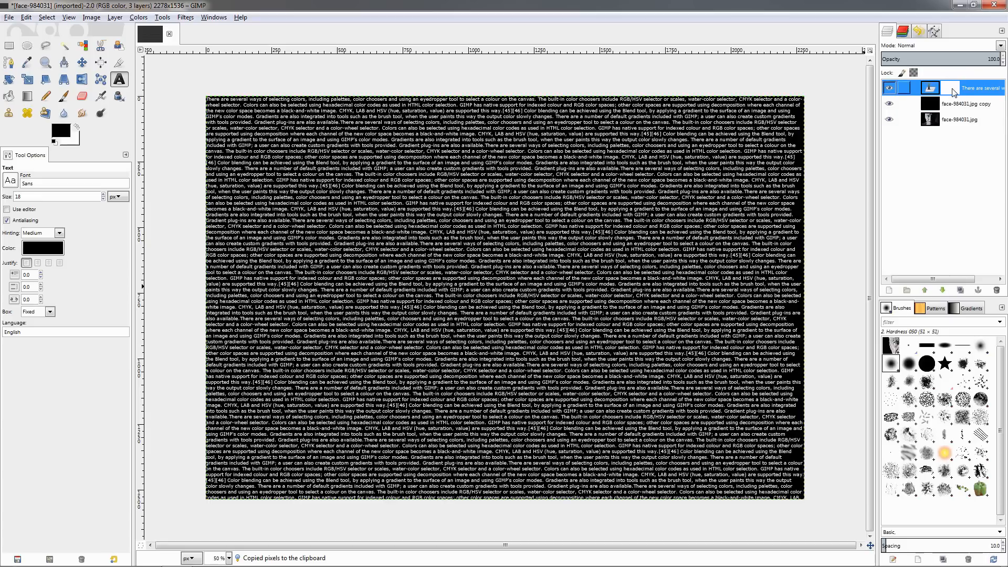
pyautogui.press('ctrl+v')
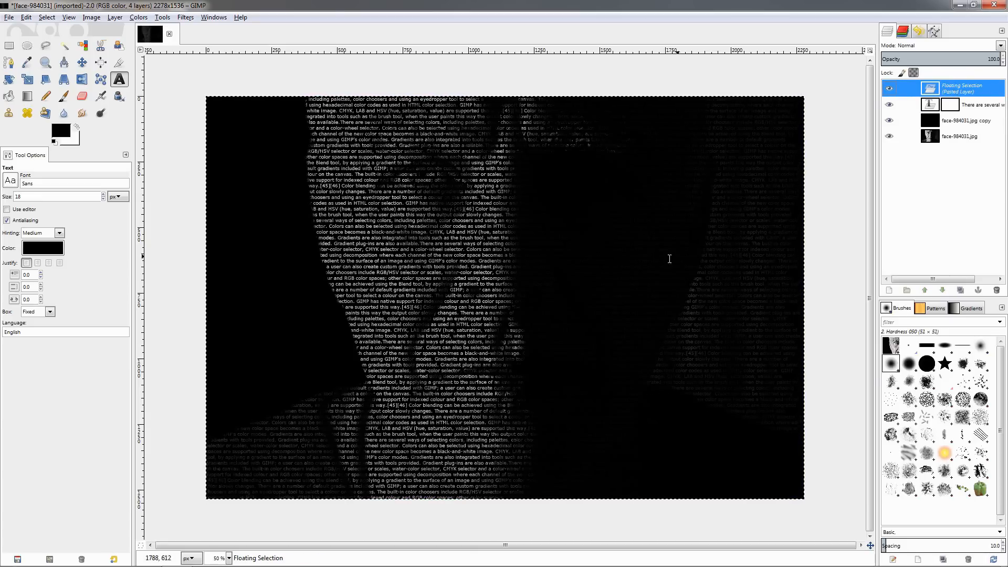
pyautogui.moveTo(594, 272)
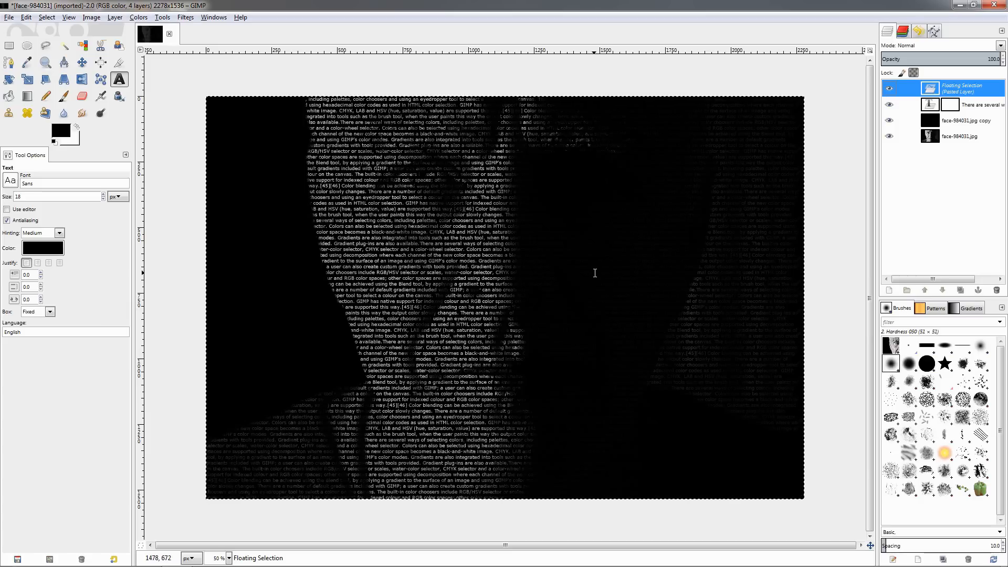
pyautogui.moveTo(636, 214)
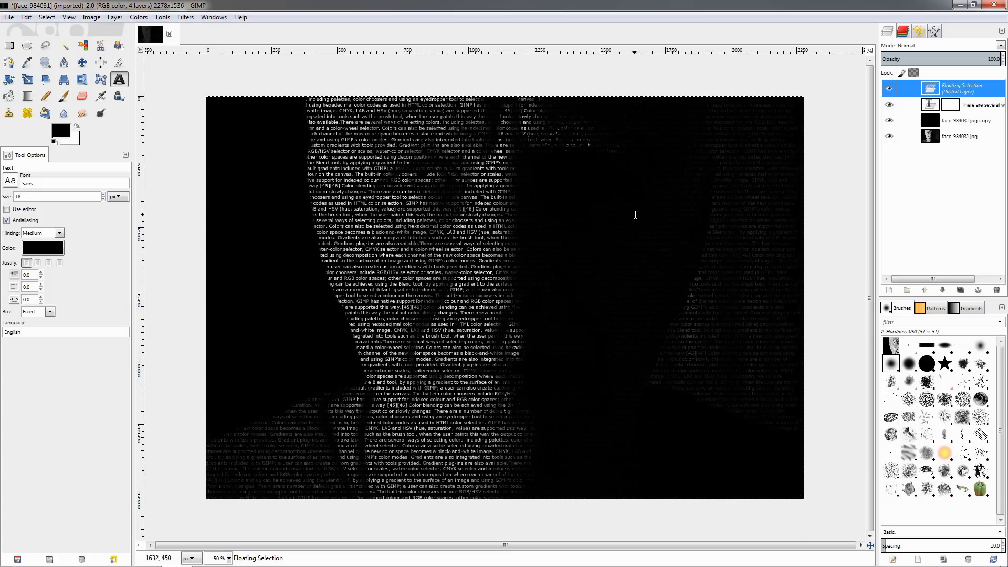
# - Anchor the pasted floating portrait into the text layer's mask
pyautogui.click(960, 88)
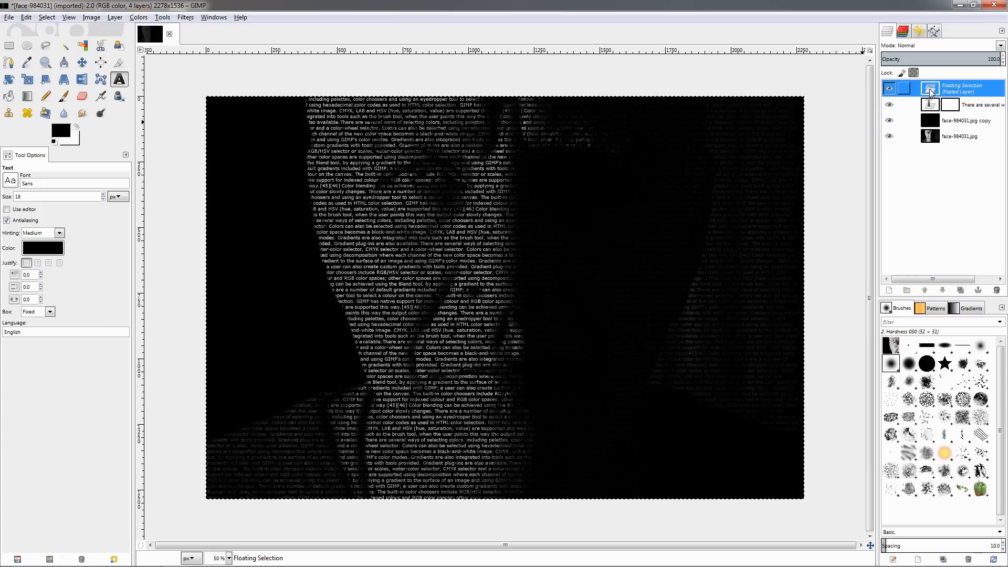
pyautogui.rightClick(931, 88)
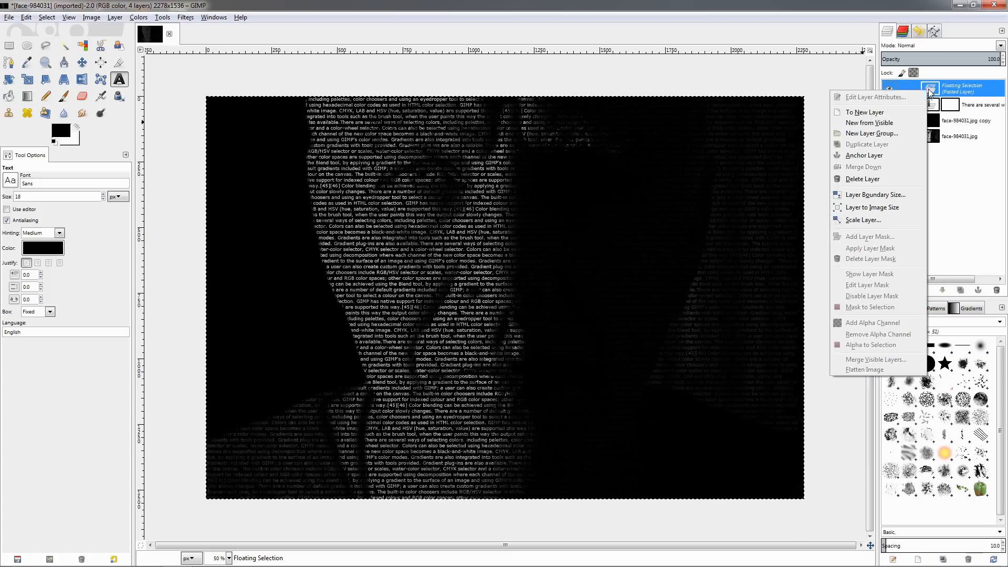
pyautogui.moveTo(868, 155)
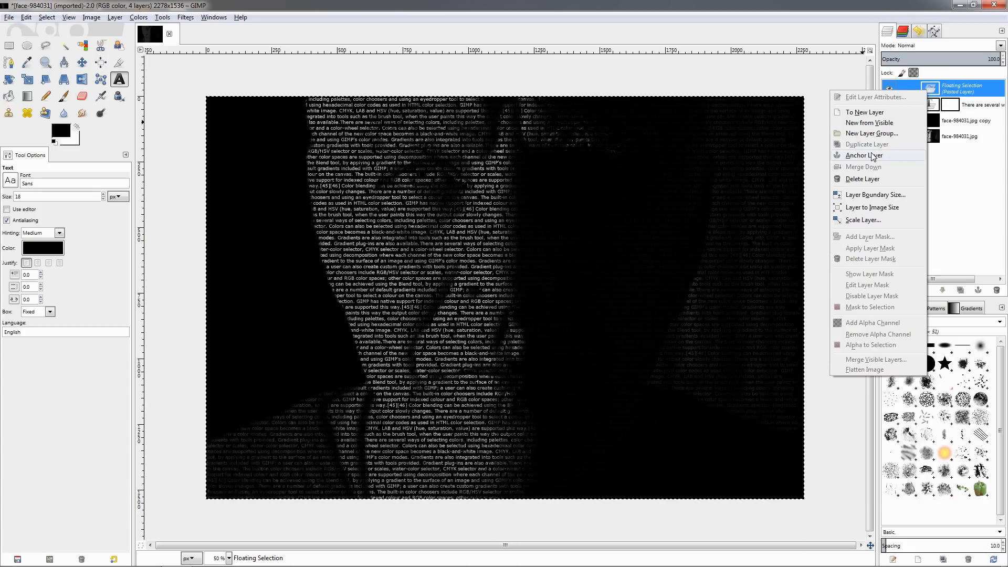
pyautogui.click(866, 156)
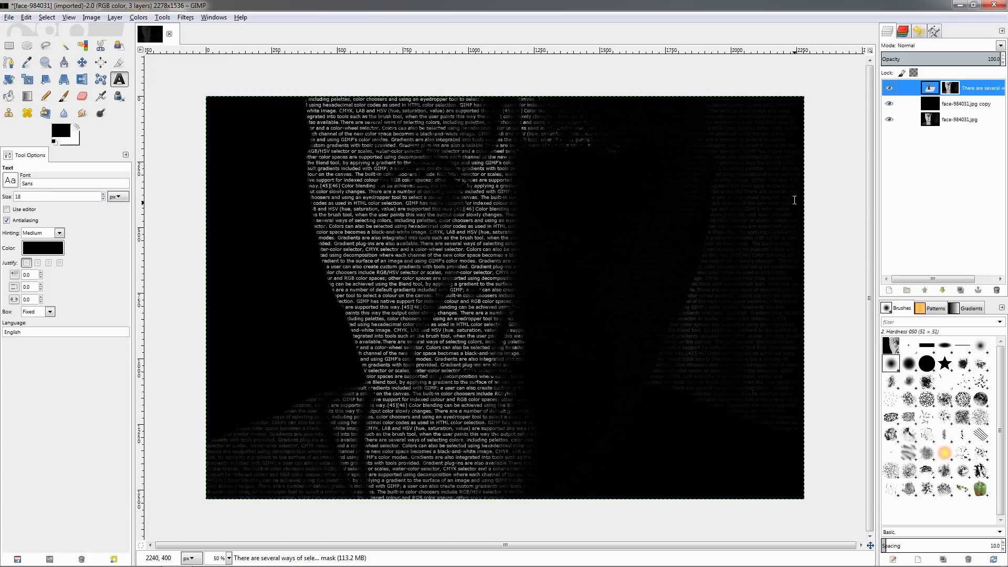
pyautogui.moveTo(725, 270)
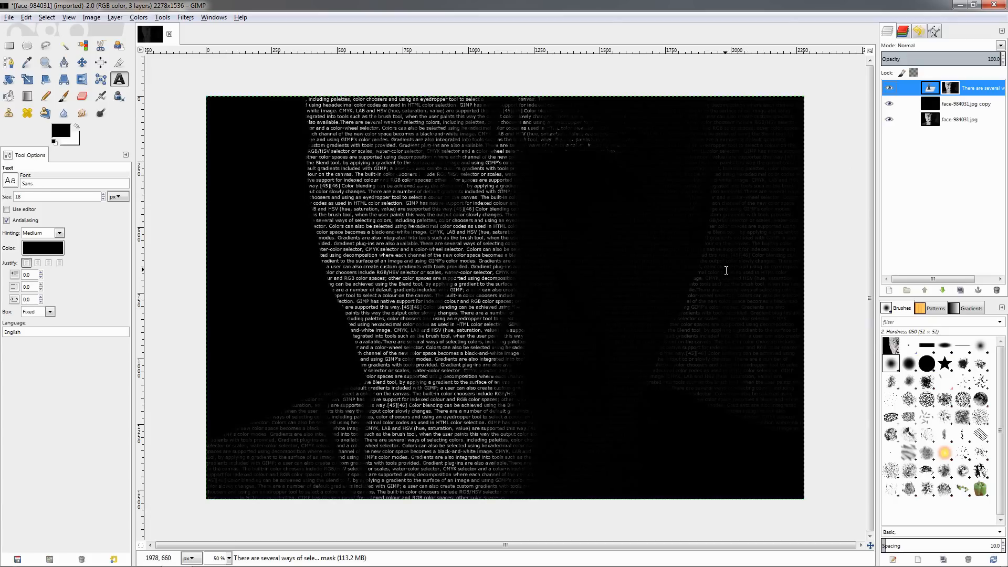
pyautogui.moveTo(715, 294)
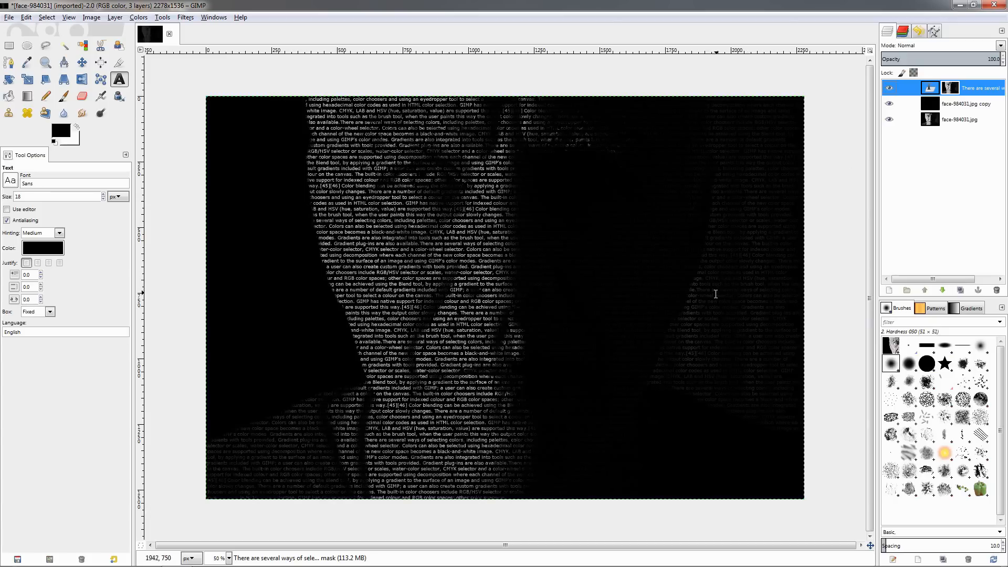
pyautogui.moveTo(746, 323)
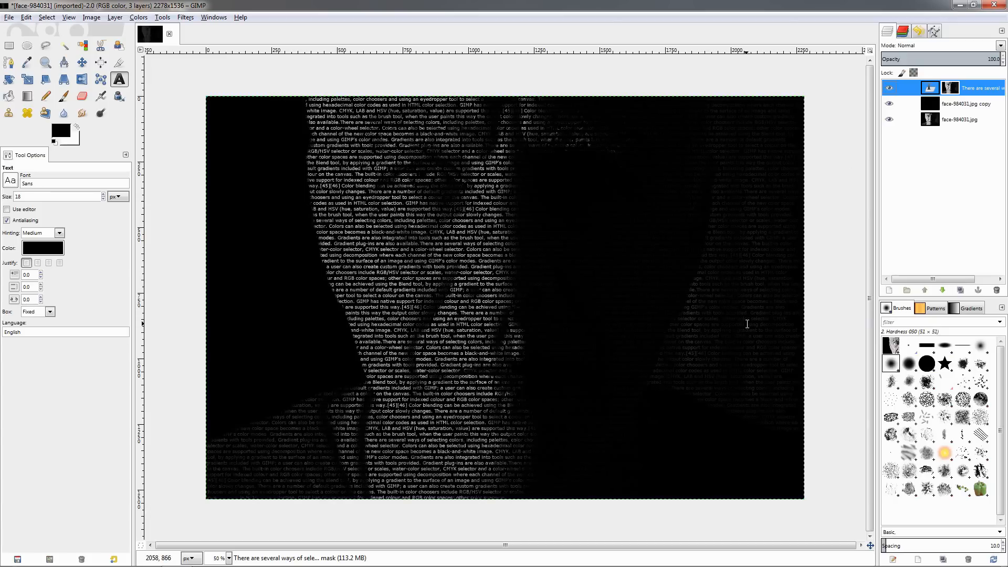
pyautogui.moveTo(745, 321)
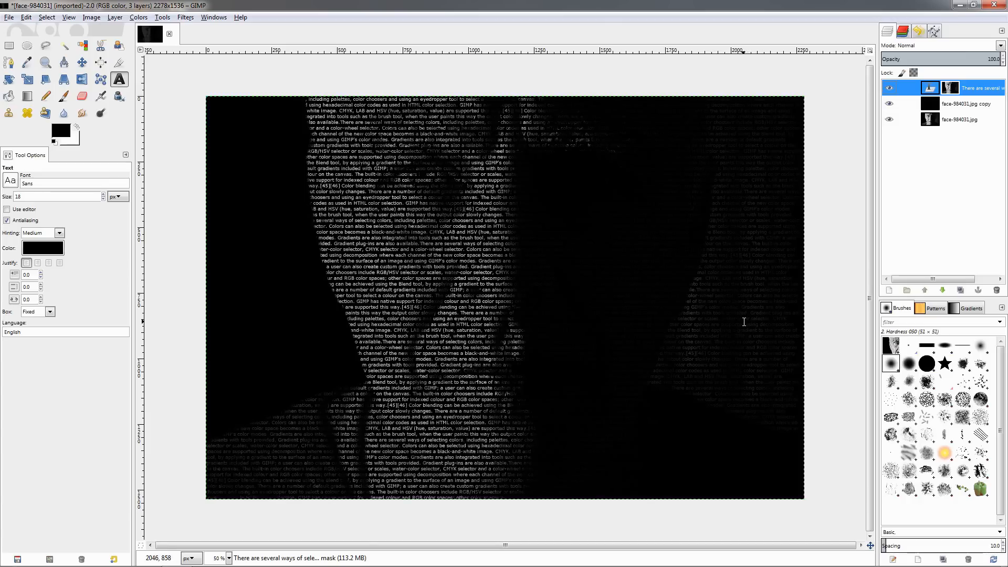
pyautogui.moveTo(743, 320)
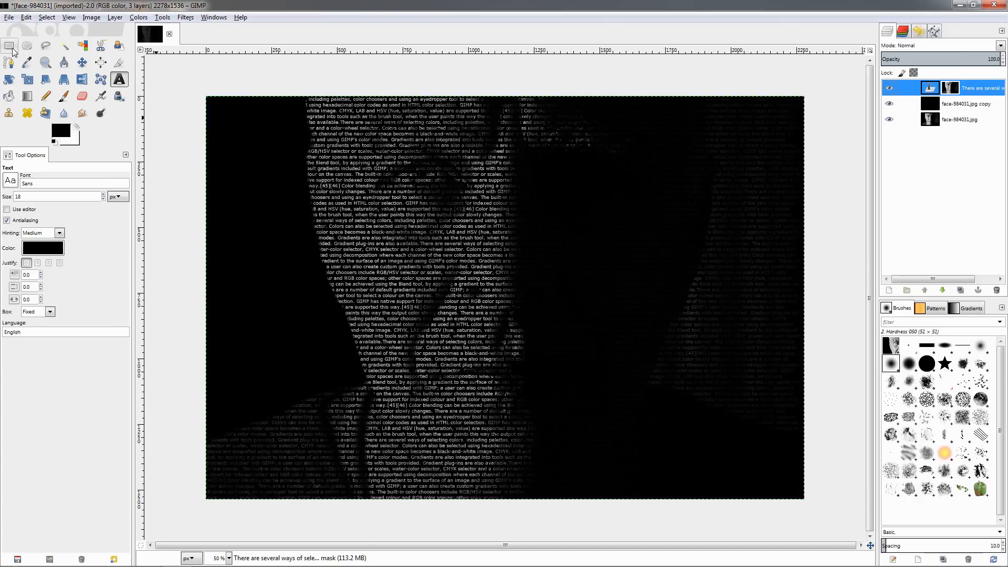
# - Clear the rectangular selection over the masked right-edge text with Select > None
pyautogui.click(11, 45)
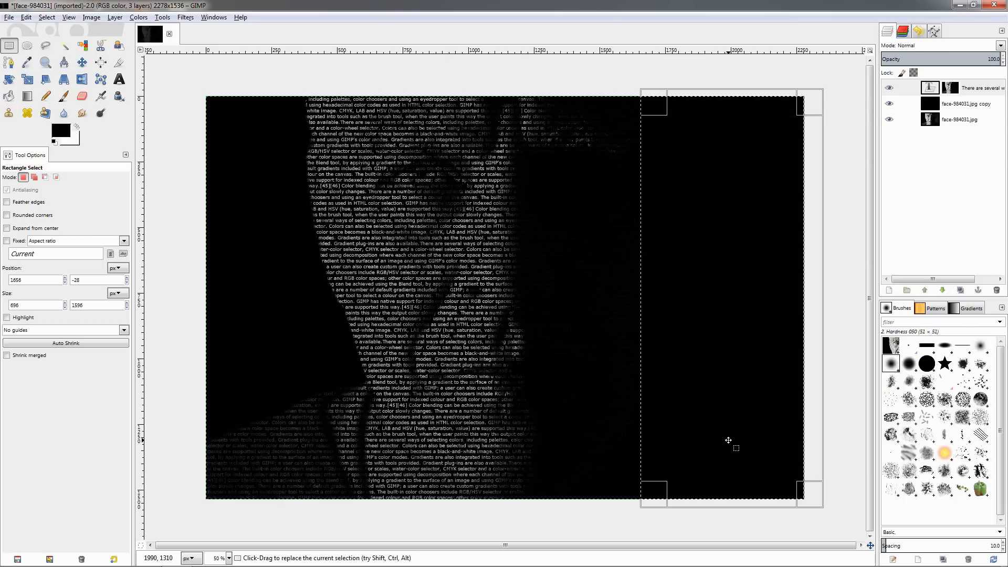
pyautogui.click(25, 17)
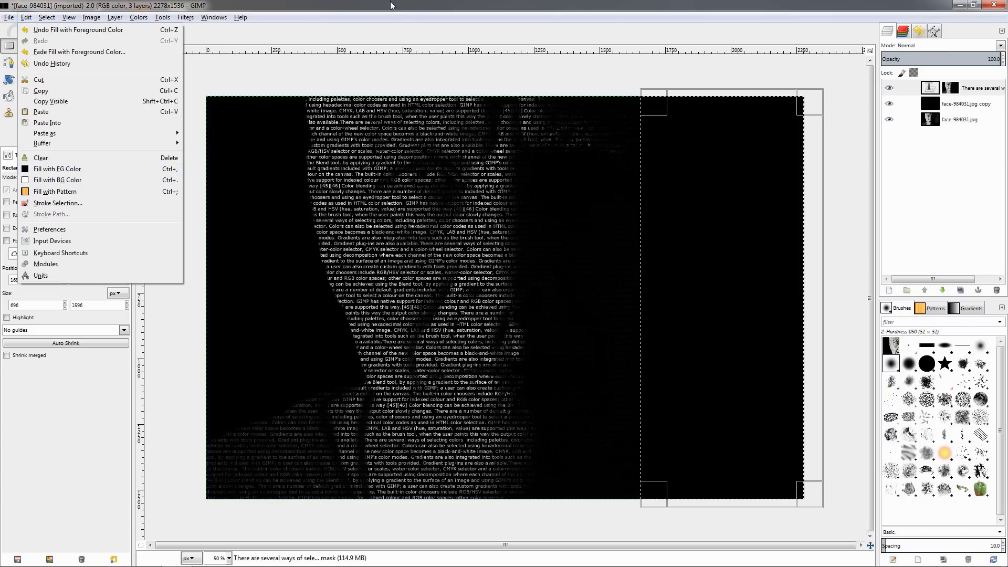
pyautogui.click(45, 16)
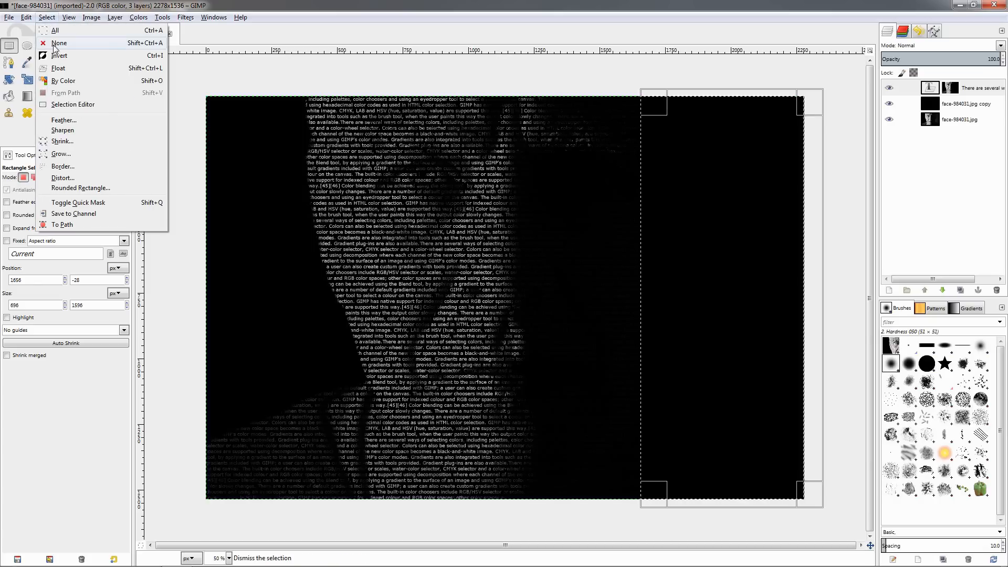
pyautogui.click(59, 43)
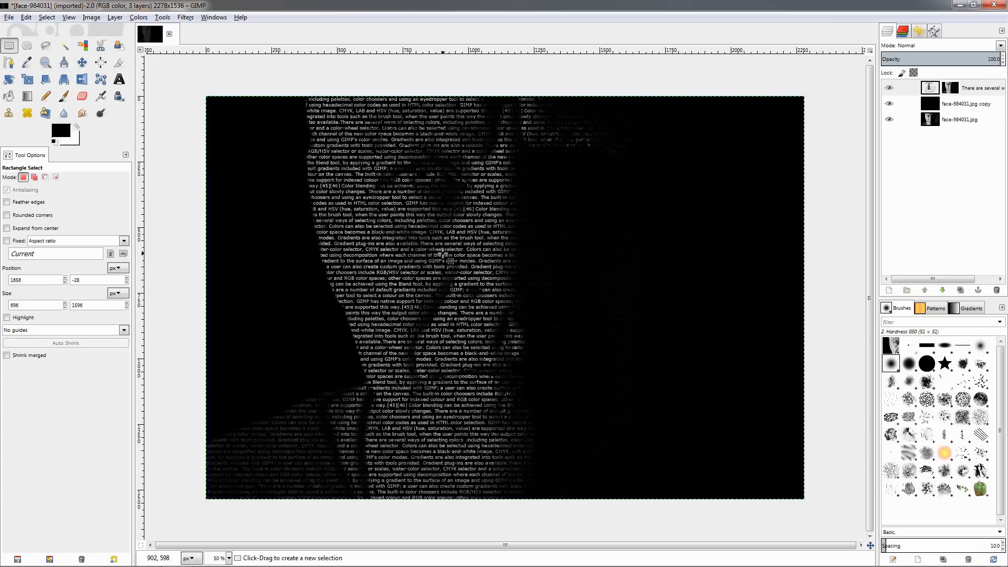
pyautogui.moveTo(414, 270)
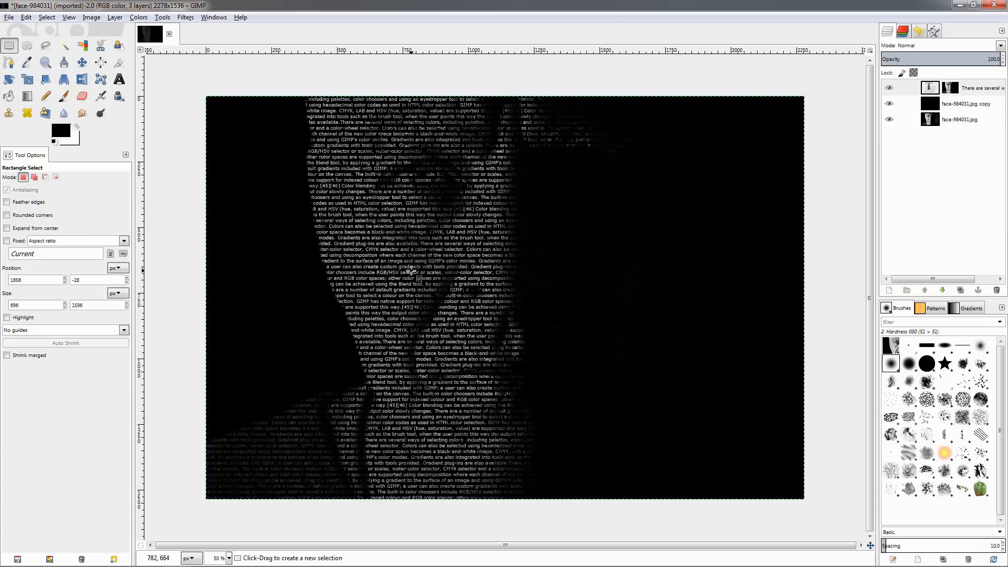
pyautogui.moveTo(415, 270)
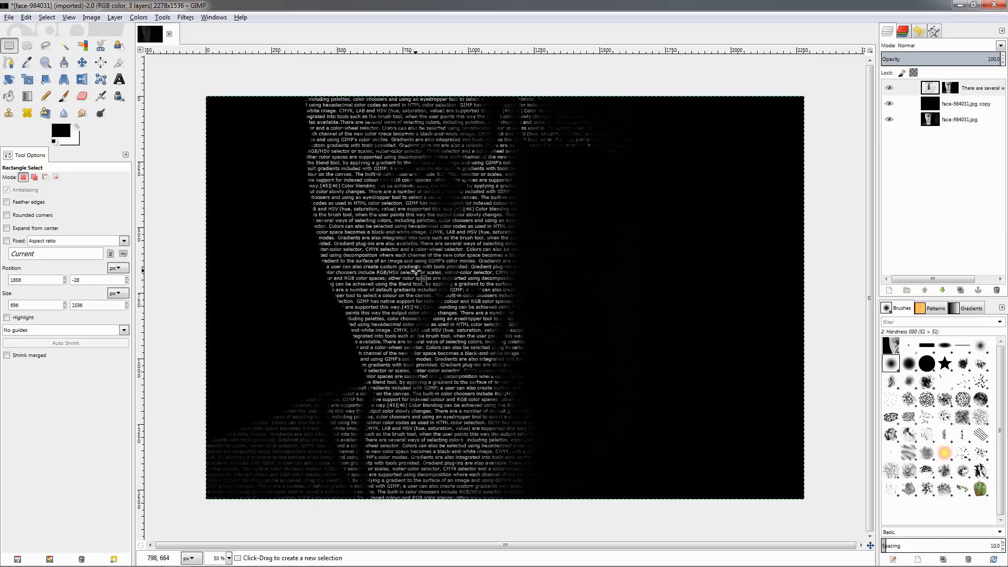
pyautogui.moveTo(402, 273)
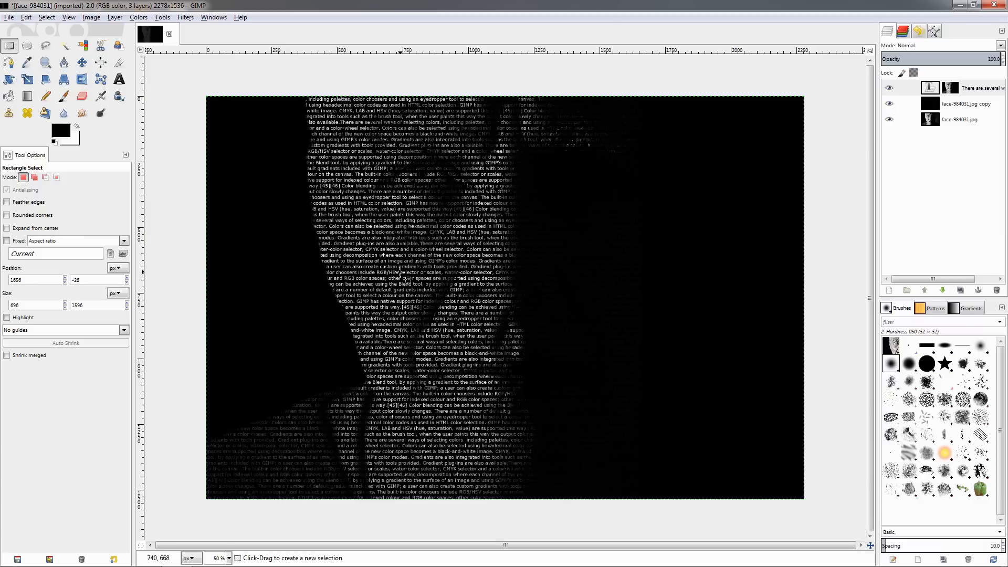
pyautogui.moveTo(417, 273)
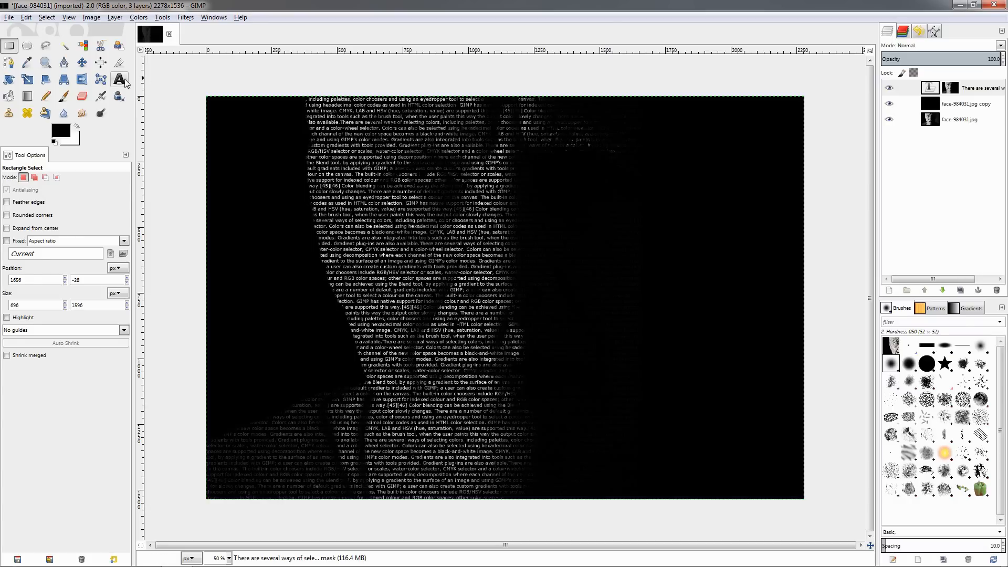
pyautogui.click(119, 78)
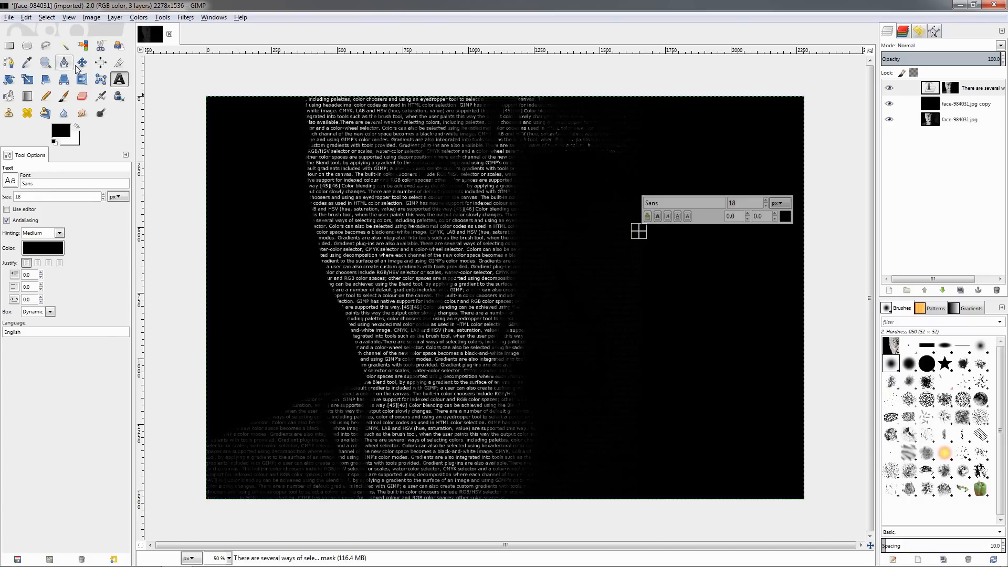
# - Switch to the Move tool and bring up the colour adjustment commands
pyautogui.click(82, 62)
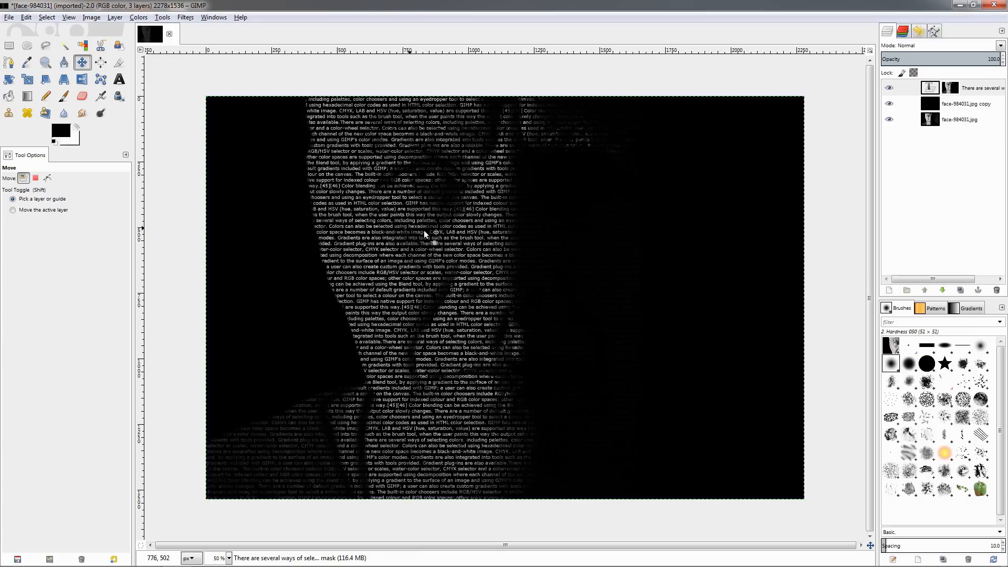
pyautogui.moveTo(399, 266)
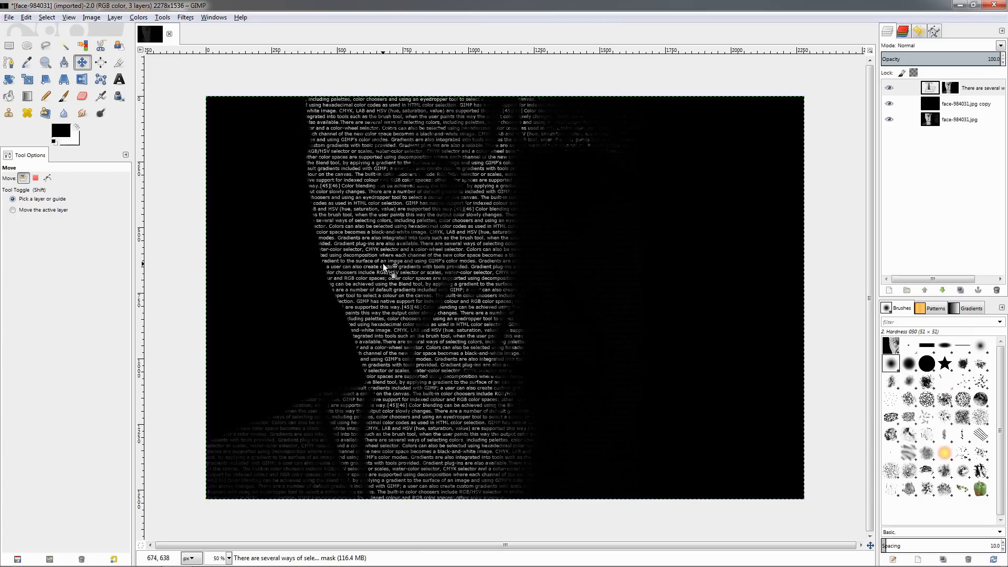
pyautogui.click(137, 16)
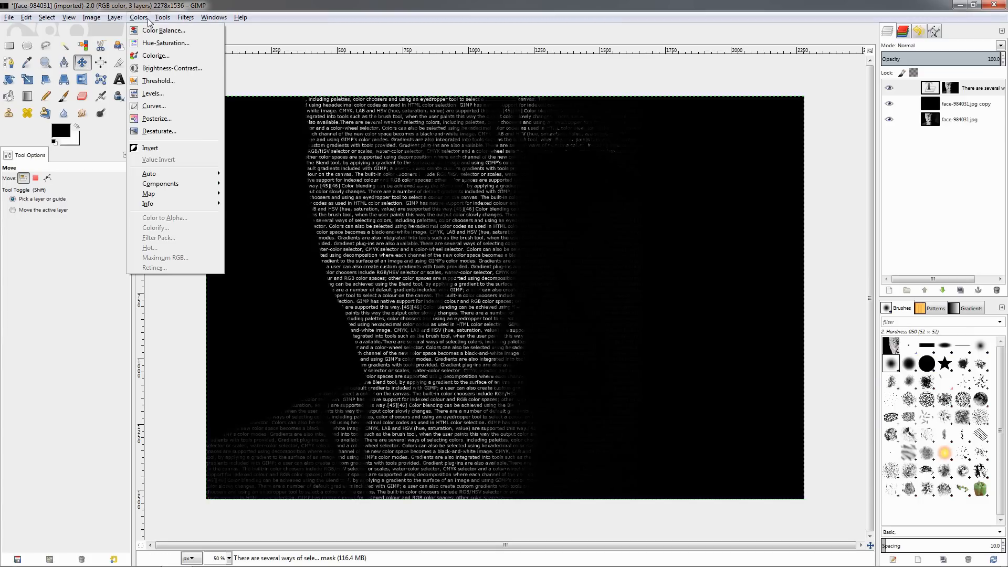
# - Set the mask's Levels inputs to black 11, gamma 1.29 and white 213
pyautogui.click(153, 94)
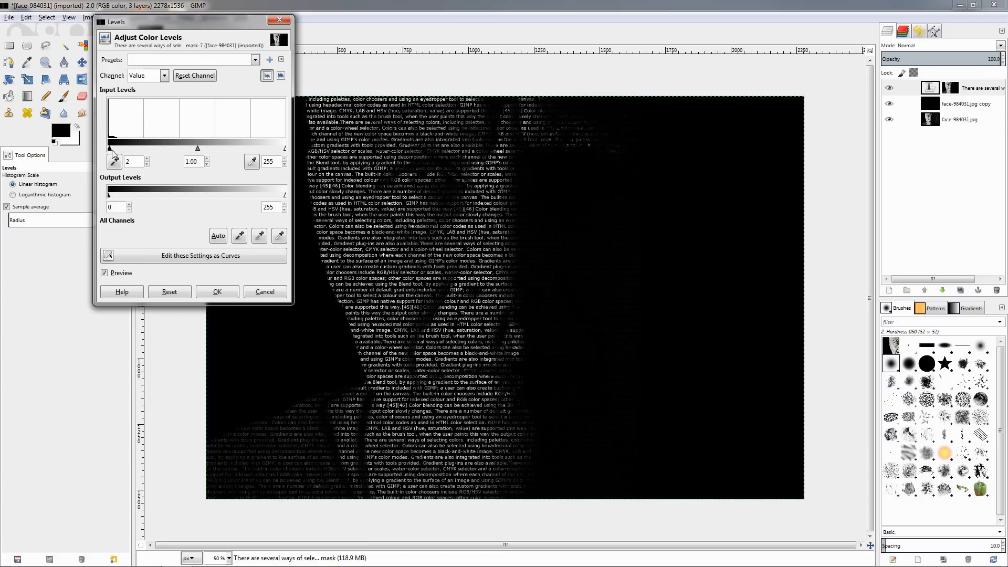
pyautogui.moveTo(118, 148); pyautogui.dragTo(135, 148)
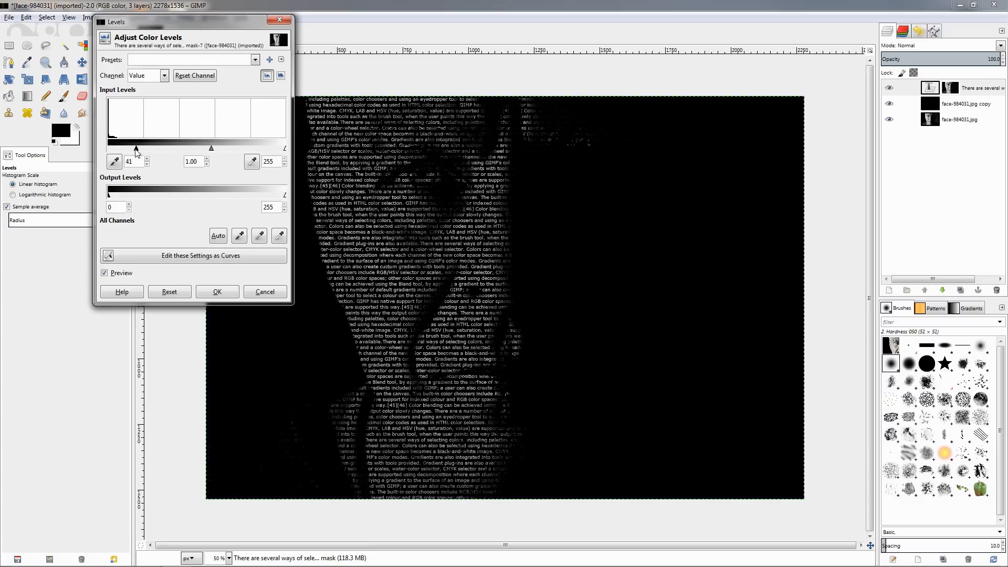
pyautogui.moveTo(135, 147); pyautogui.dragTo(129, 147)
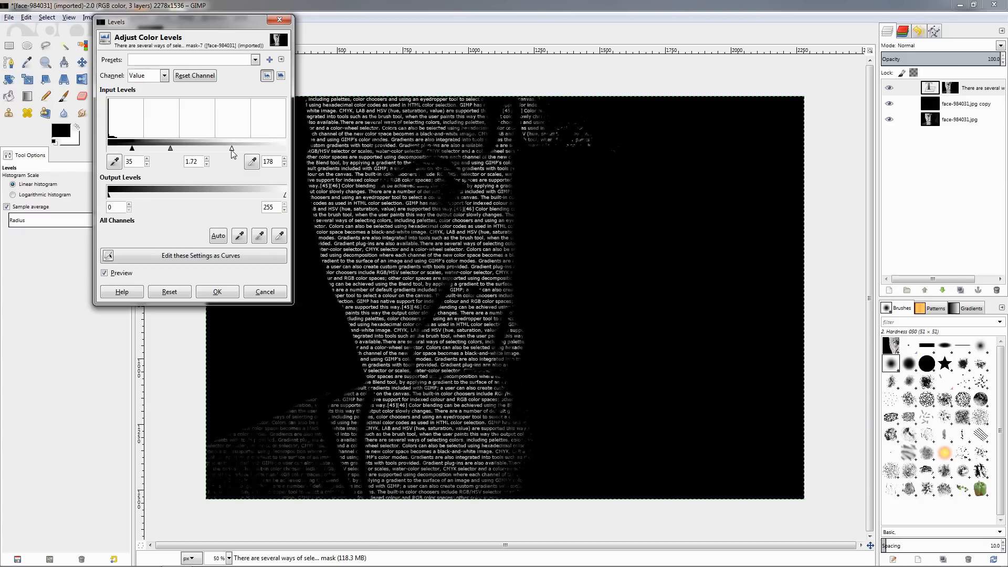
pyautogui.moveTo(231, 148); pyautogui.dragTo(175, 148)
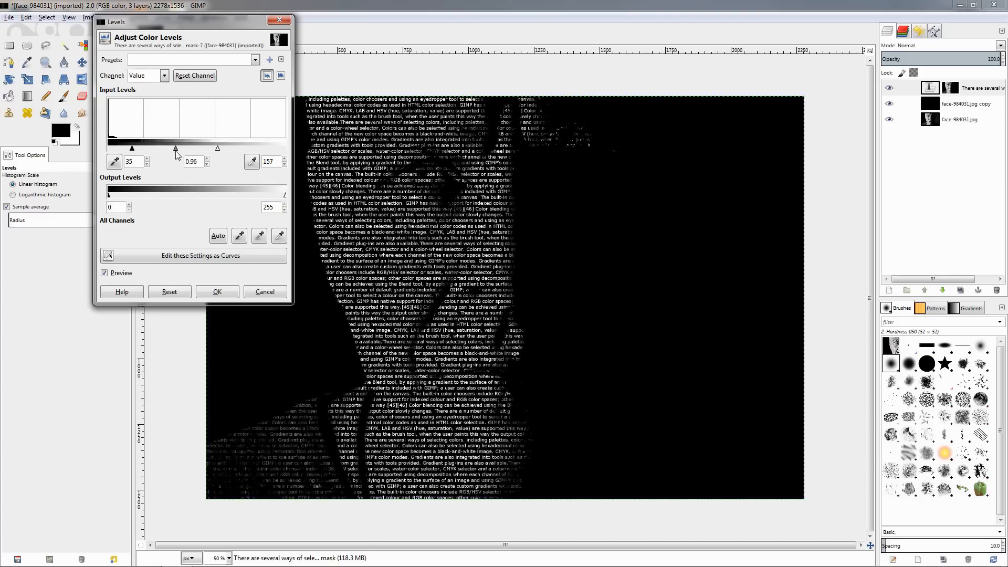
pyautogui.moveTo(175, 148); pyautogui.dragTo(191, 148)
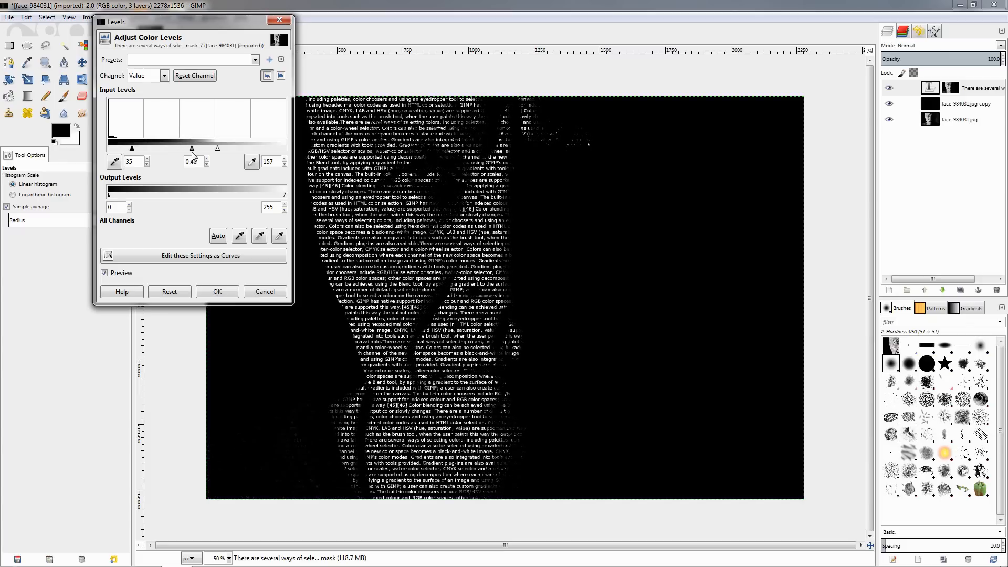
pyautogui.moveTo(132, 147); pyautogui.dragTo(118, 147)
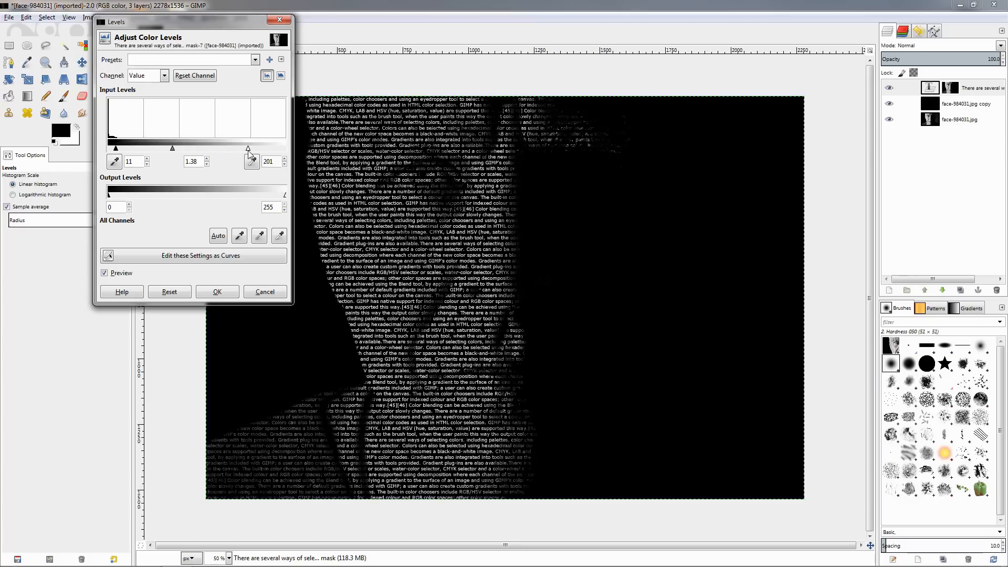
pyautogui.moveTo(257, 150); pyautogui.dragTo(251, 150)
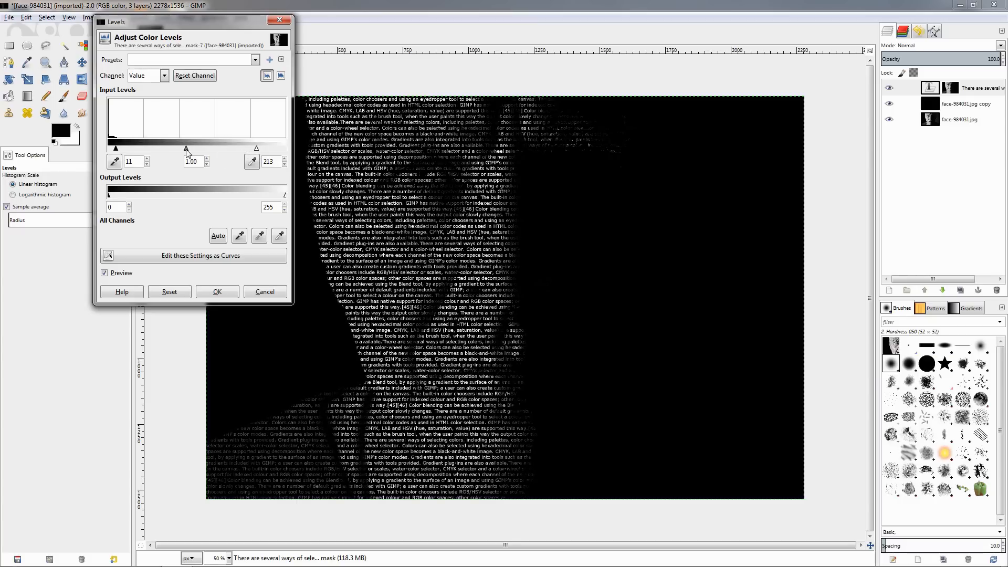
pyautogui.moveTo(187, 148); pyautogui.dragTo(196, 148)
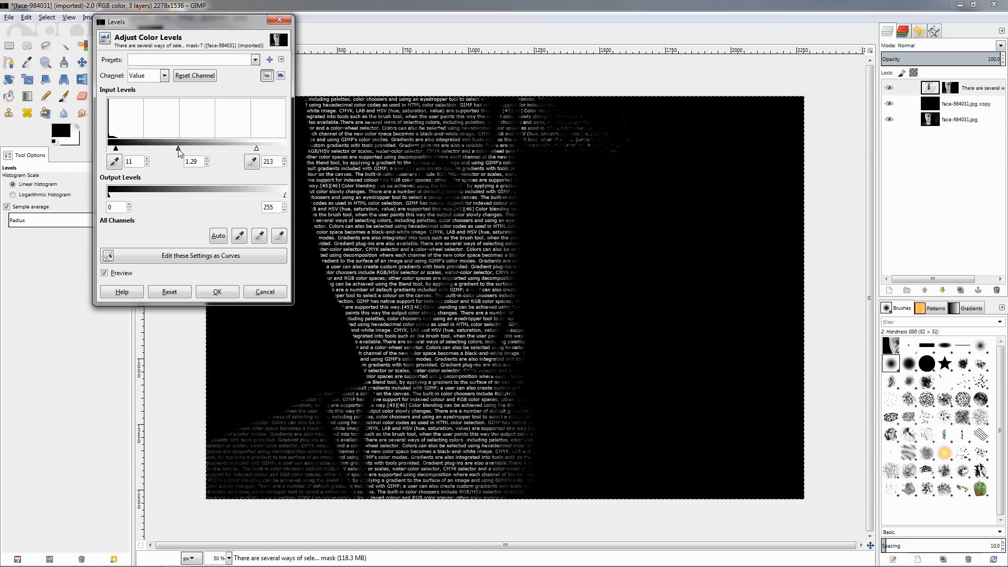
# - Compare with and without preview, then apply the Levels adjustment
pyautogui.click(104, 273)
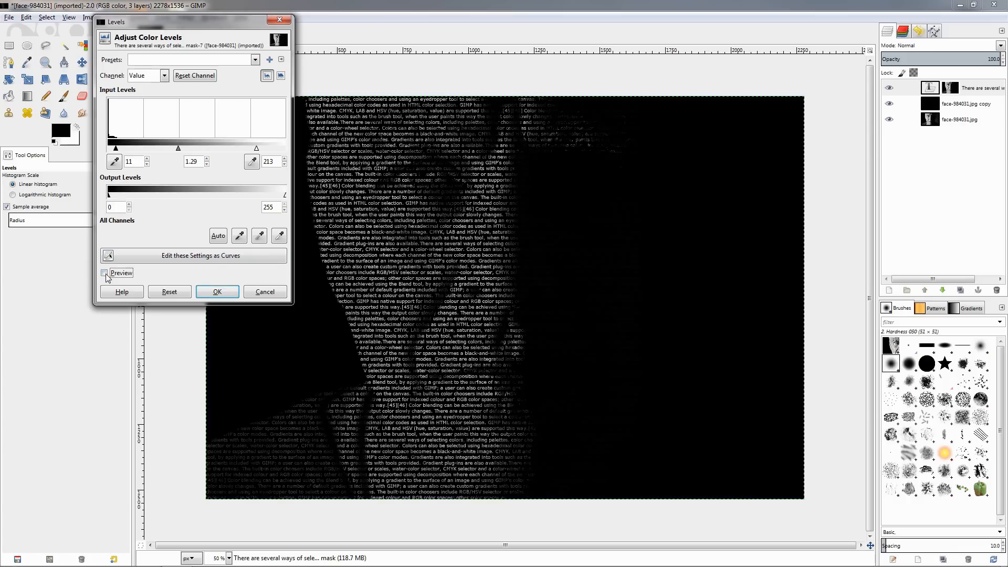
pyautogui.click(107, 273)
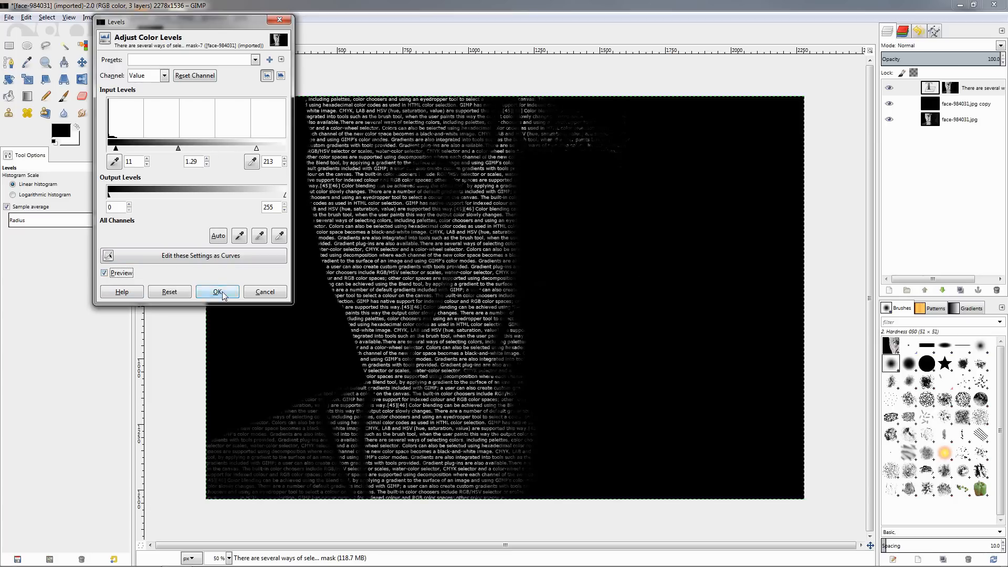
pyautogui.click(218, 291)
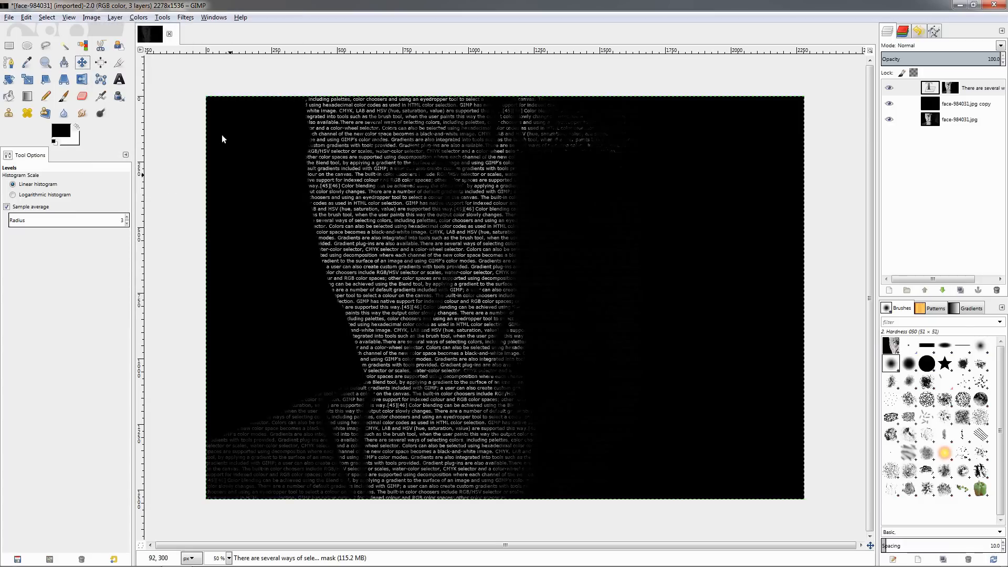
pyautogui.click(137, 17)
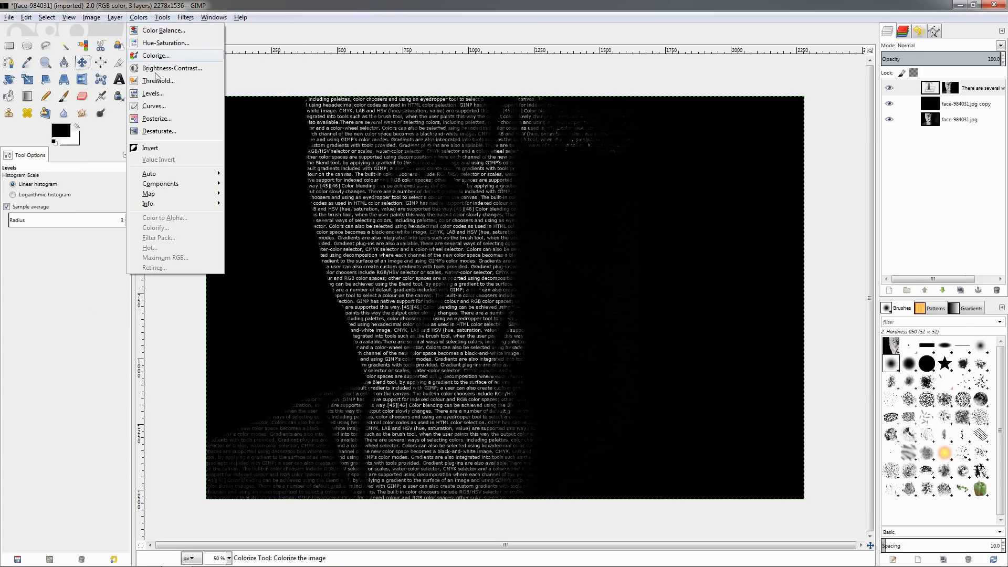
pyautogui.moveTo(158, 81)
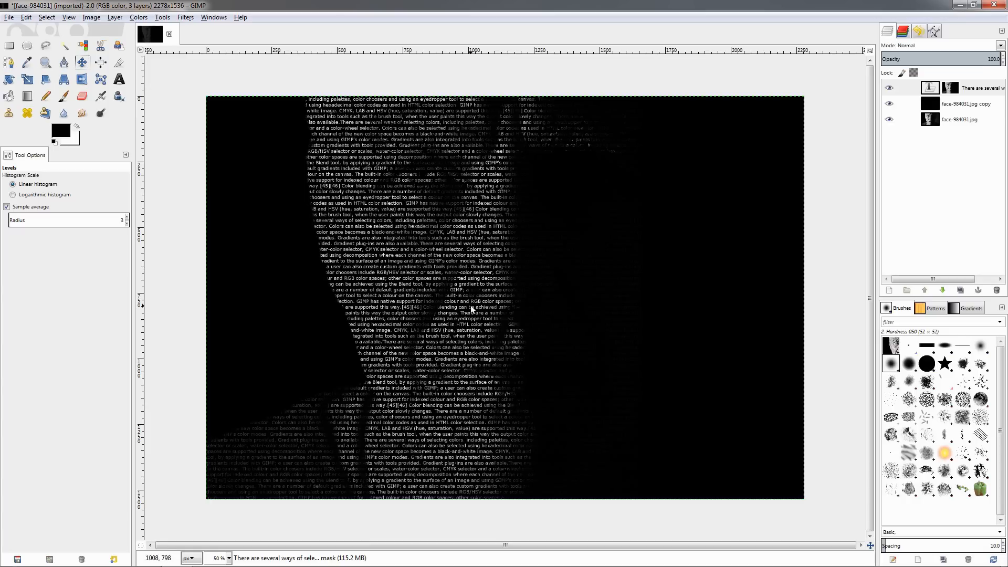
pyautogui.moveTo(362, 192)
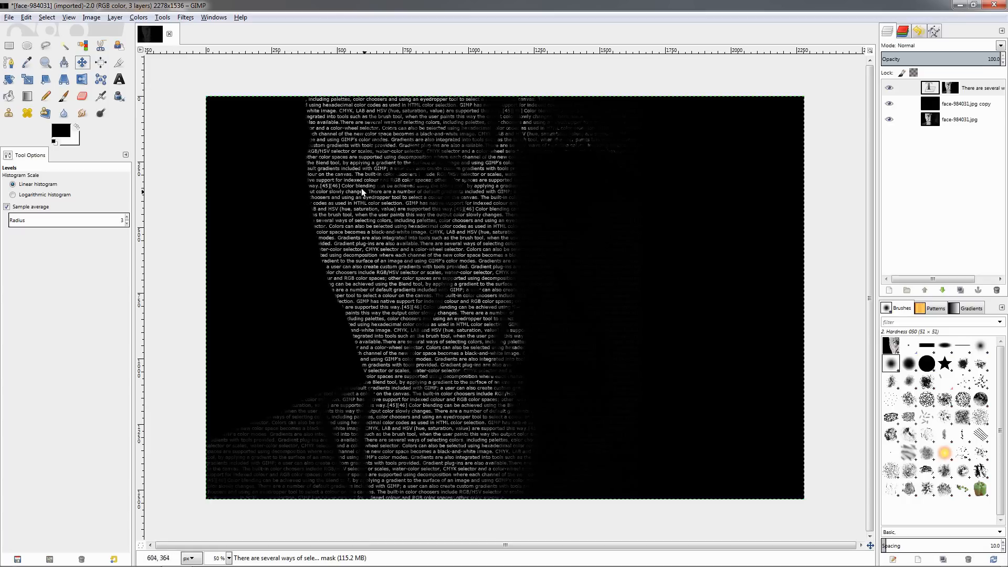
pyautogui.moveTo(408, 313)
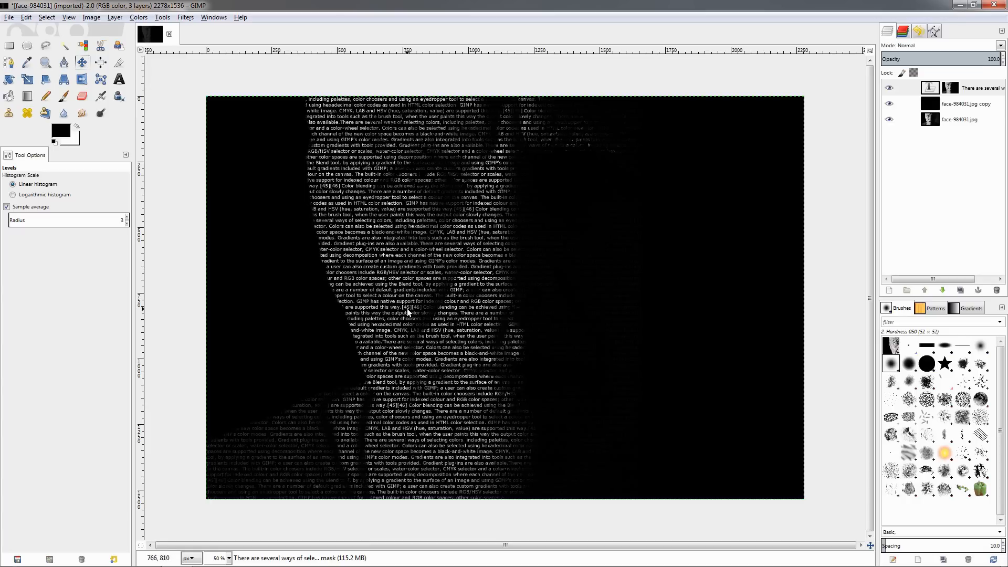
pyautogui.moveTo(427, 293)
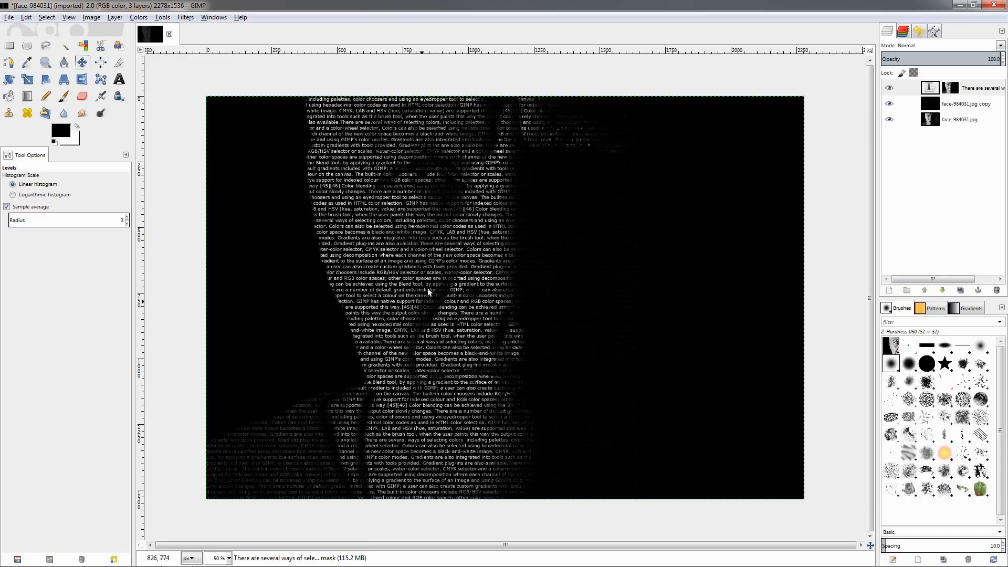